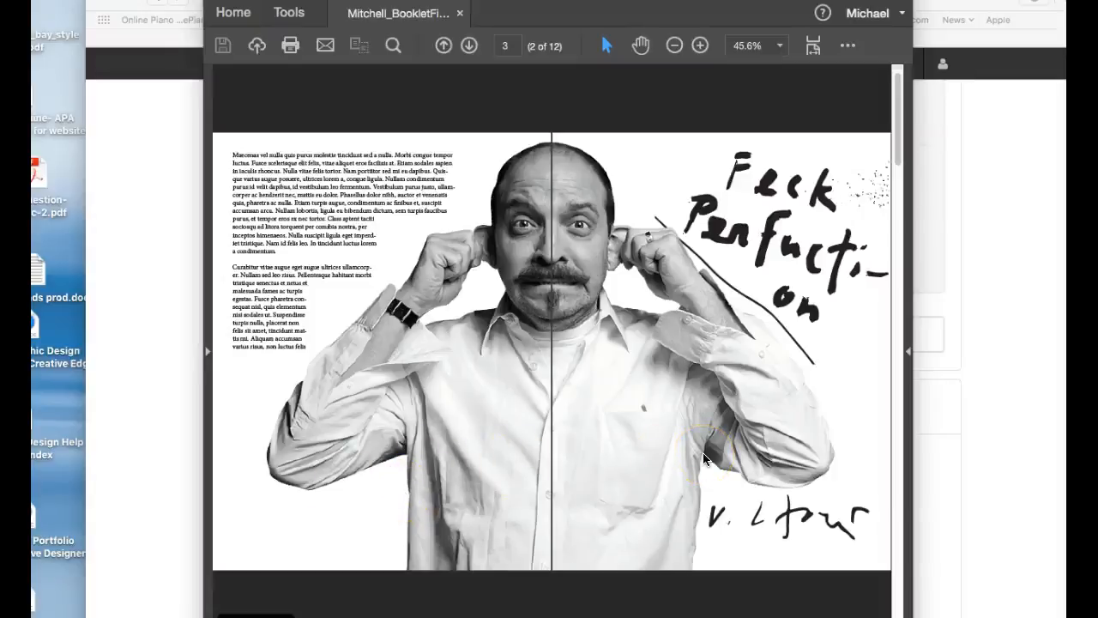
# Step: Flip through the TITLE, RACIST BIGOT and JAMES VICTORE spreads back to the ear-pulling portrait spread
pyautogui.click(469, 45)
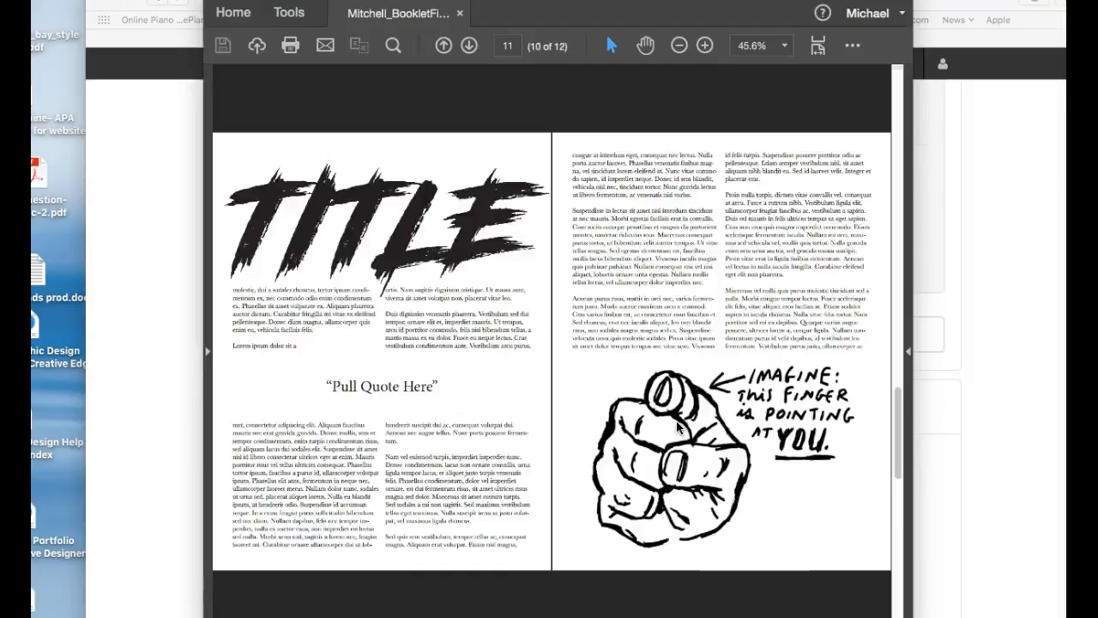
pyautogui.click(442, 44)
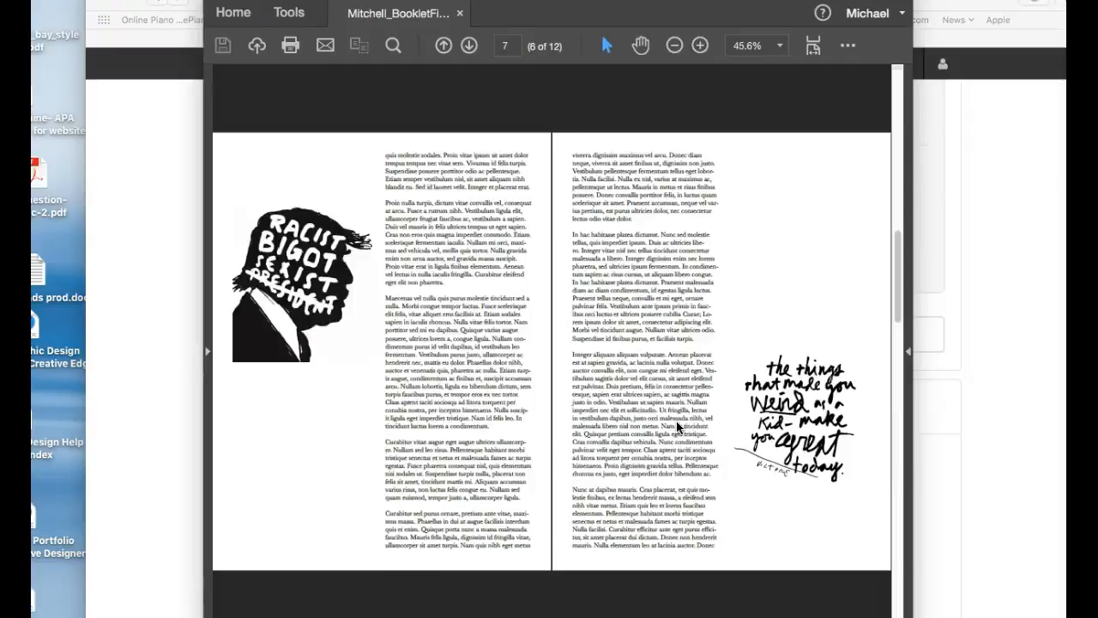
pyautogui.click(443, 44)
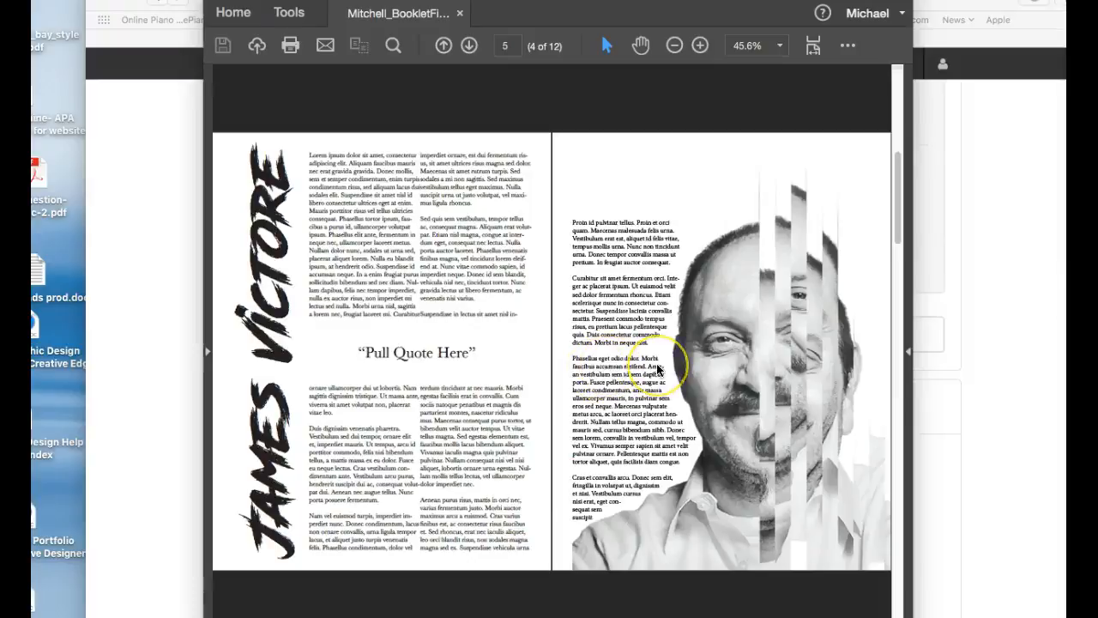
pyautogui.click(443, 45)
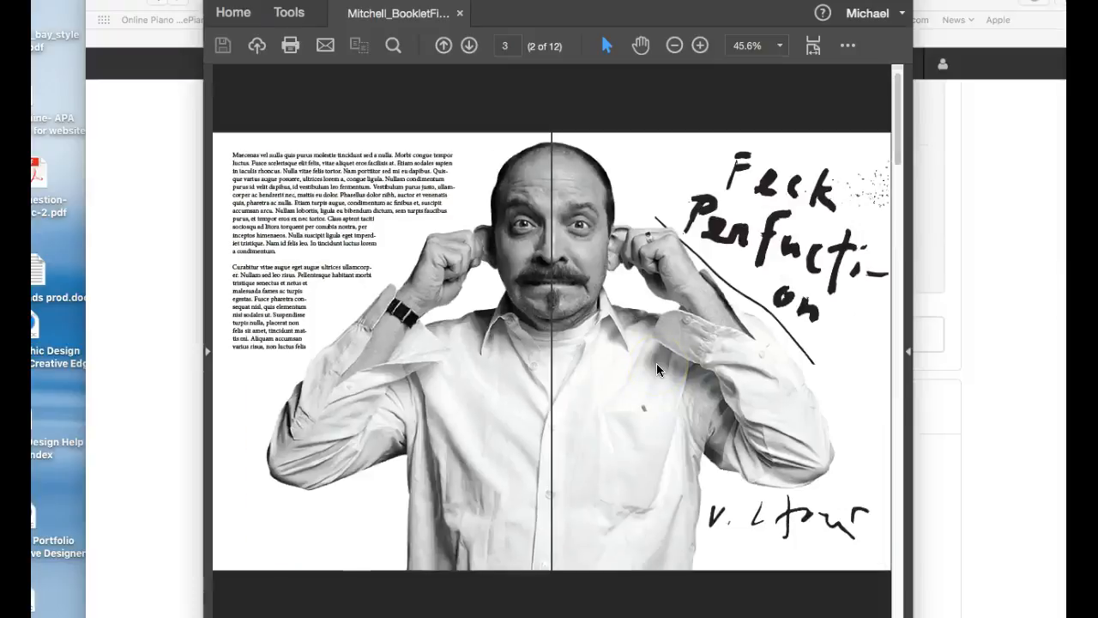
pyautogui.moveTo(528, 283)
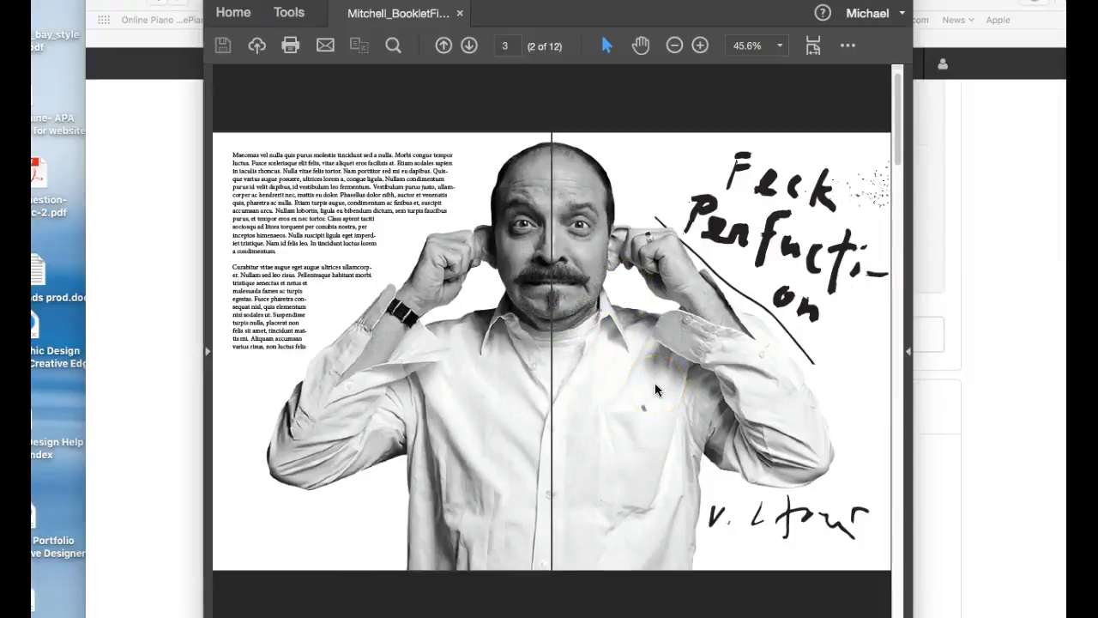
# Step: Show rulers around the portrait spread and enlarge the view to 52.5%
pyautogui.click(638, 409)
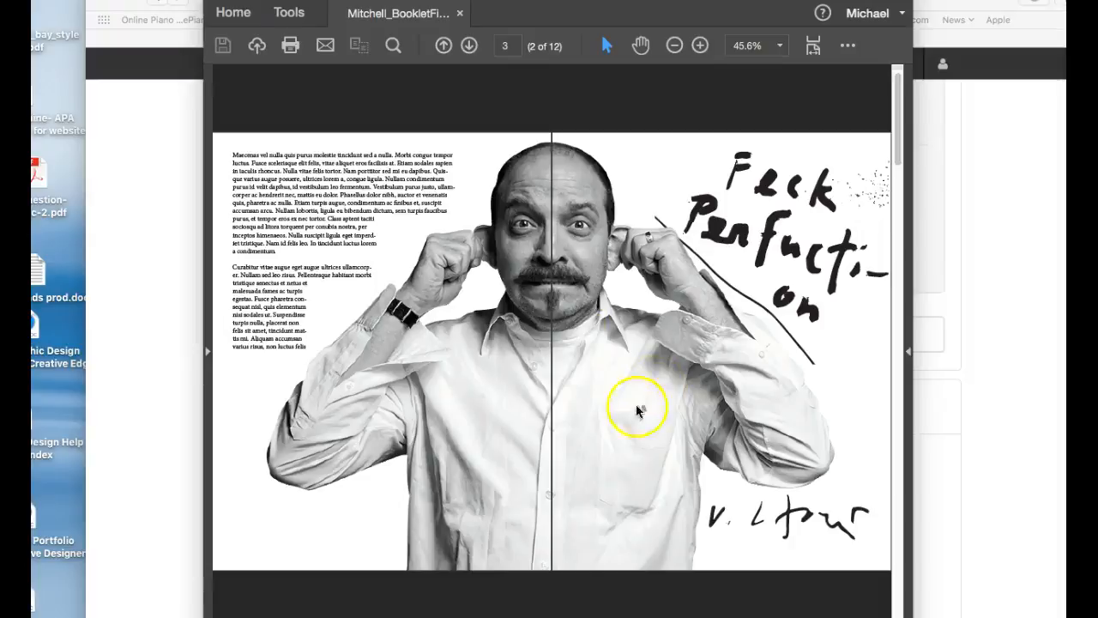
pyautogui.moveTo(653, 314)
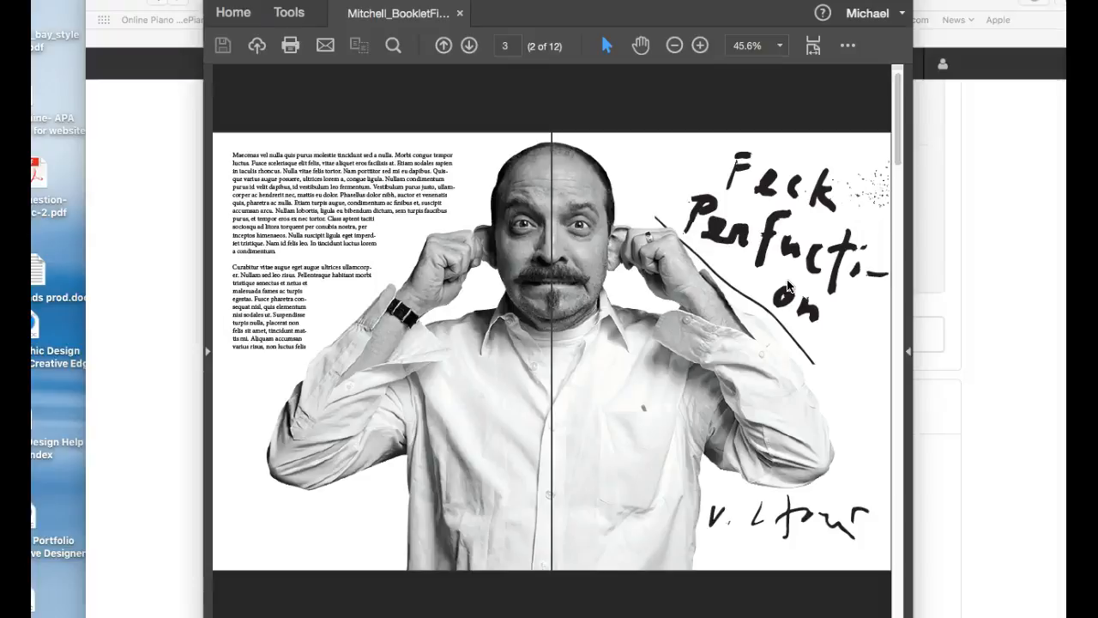
pyautogui.moveTo(673, 124)
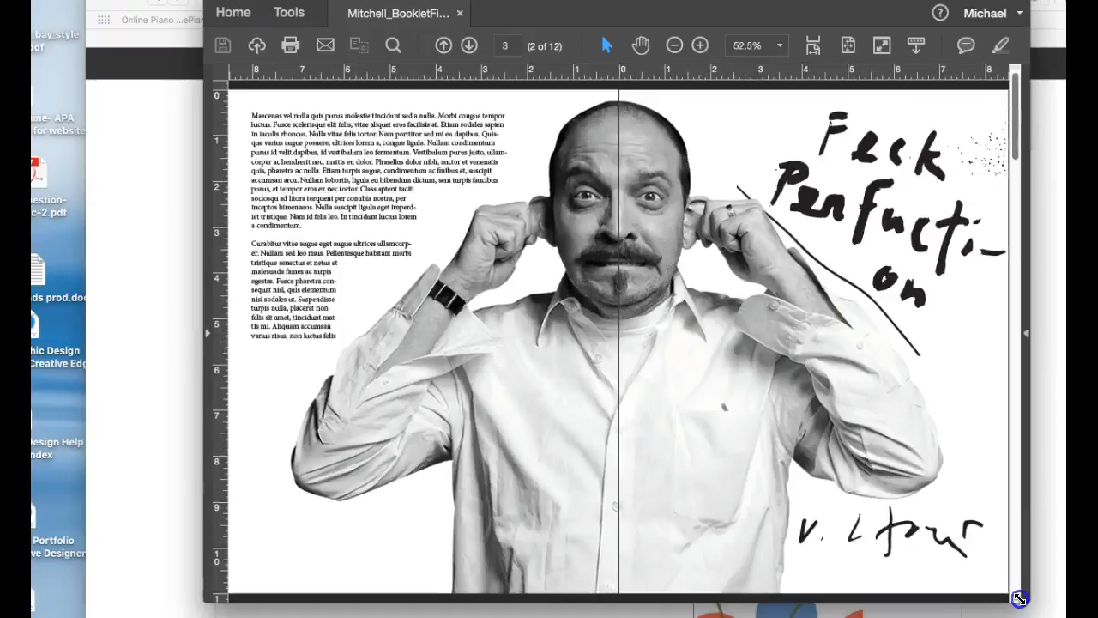
pyautogui.moveTo(762, 410)
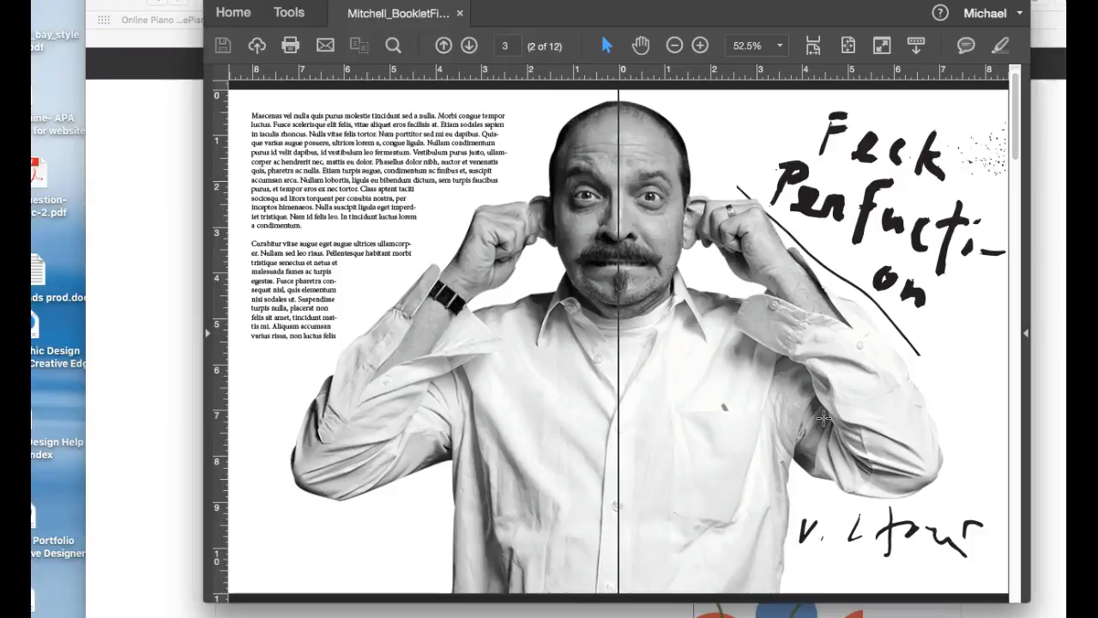
pyautogui.click(816, 333)
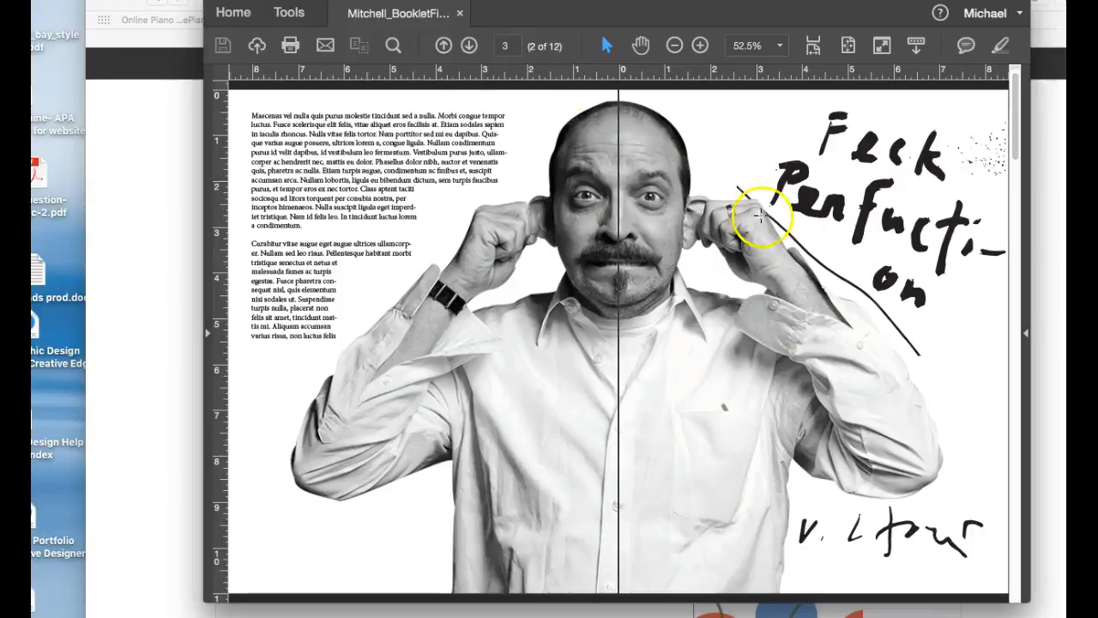
pyautogui.moveTo(810, 295)
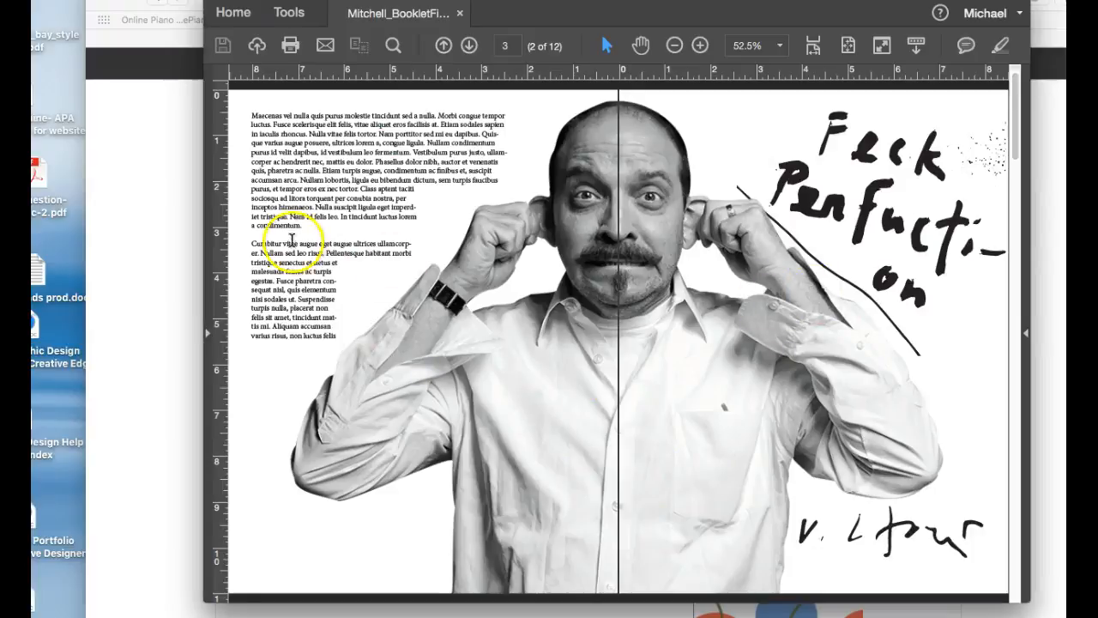
pyautogui.moveTo(837, 158)
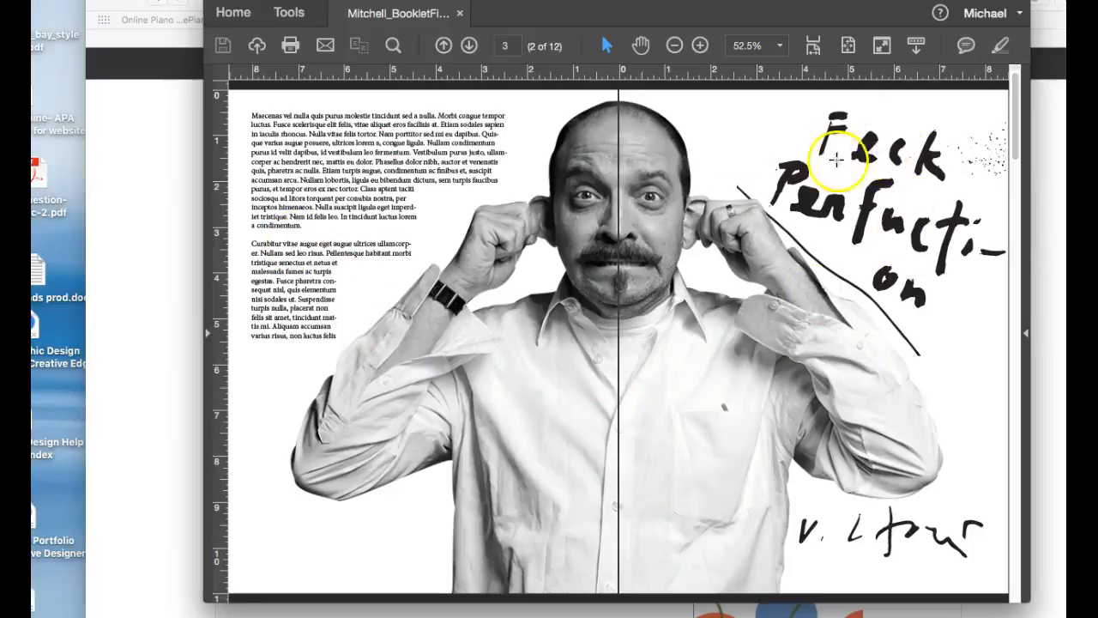
pyautogui.moveTo(899, 288)
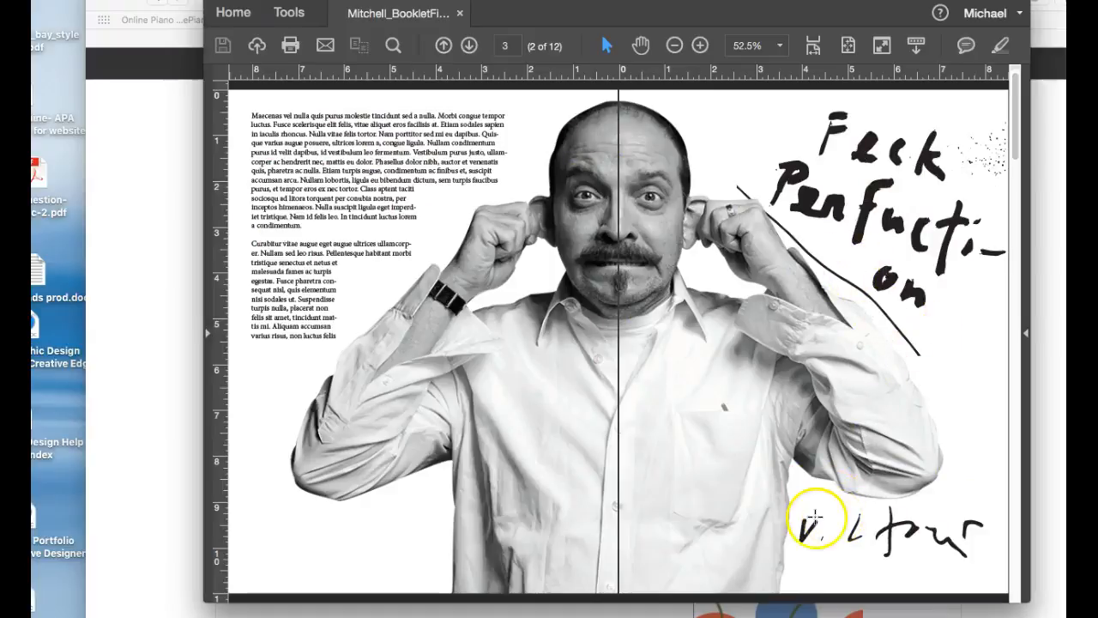
pyautogui.moveTo(989, 346)
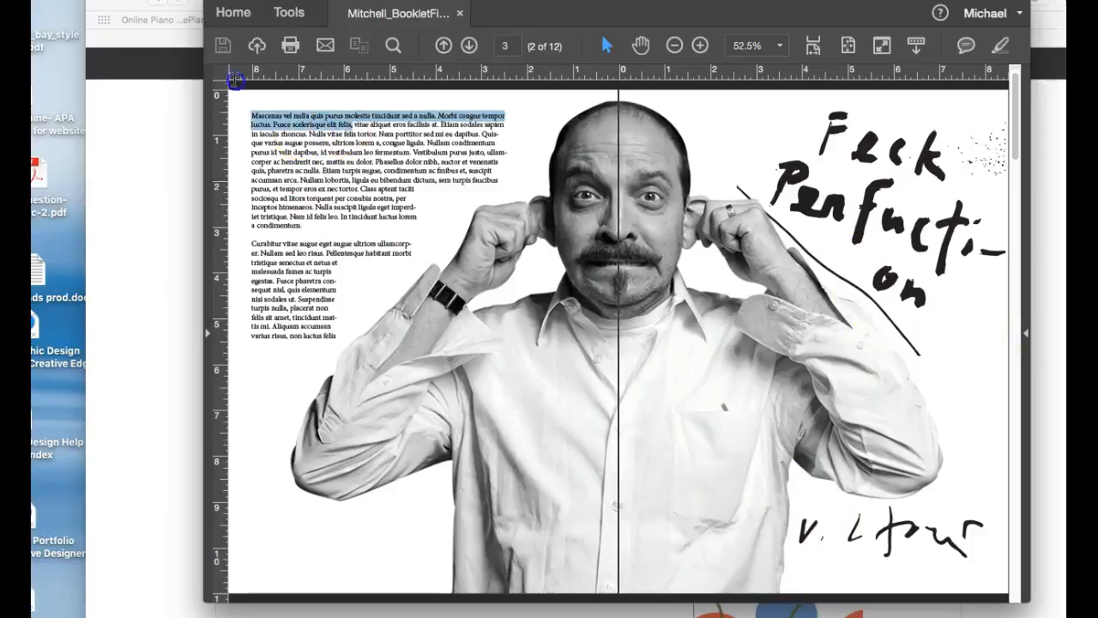
pyautogui.moveTo(356, 106)
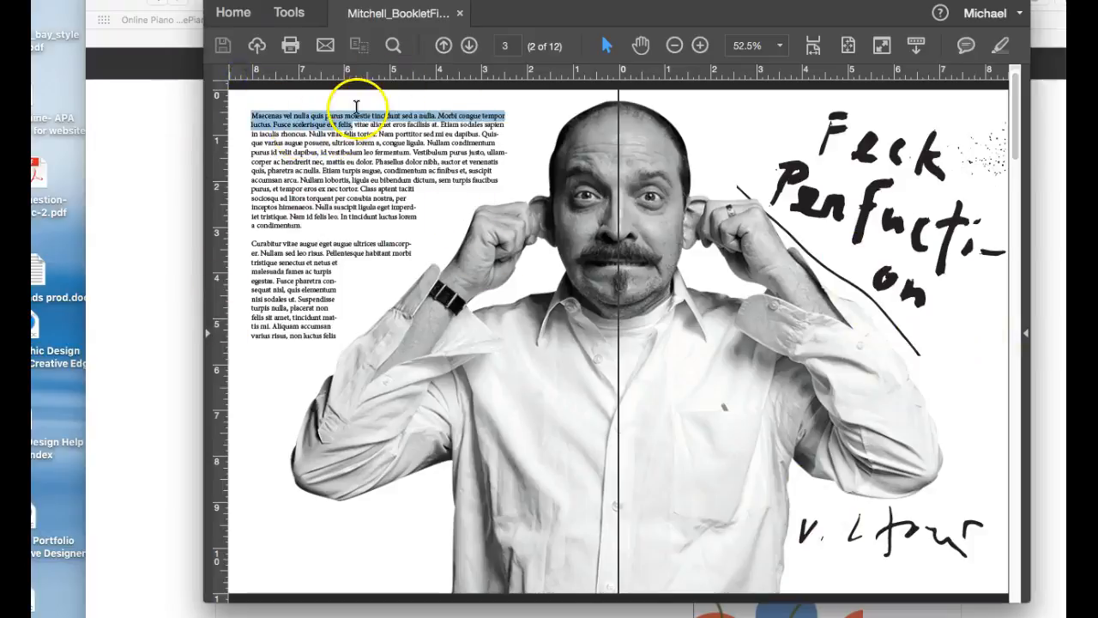
pyautogui.moveTo(893, 120)
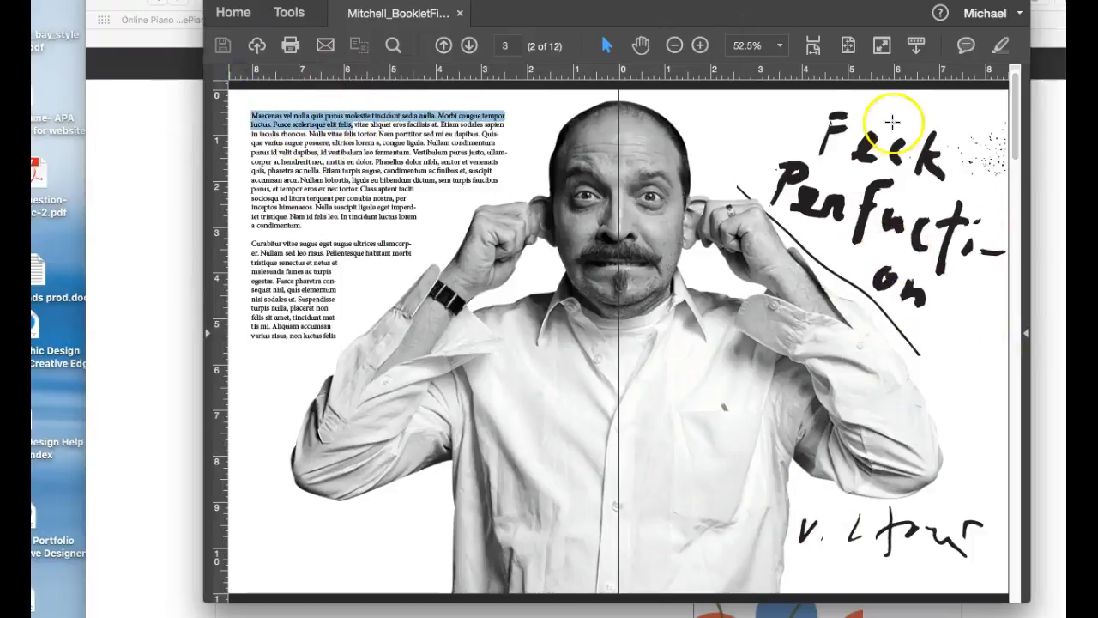
pyautogui.moveTo(924, 360)
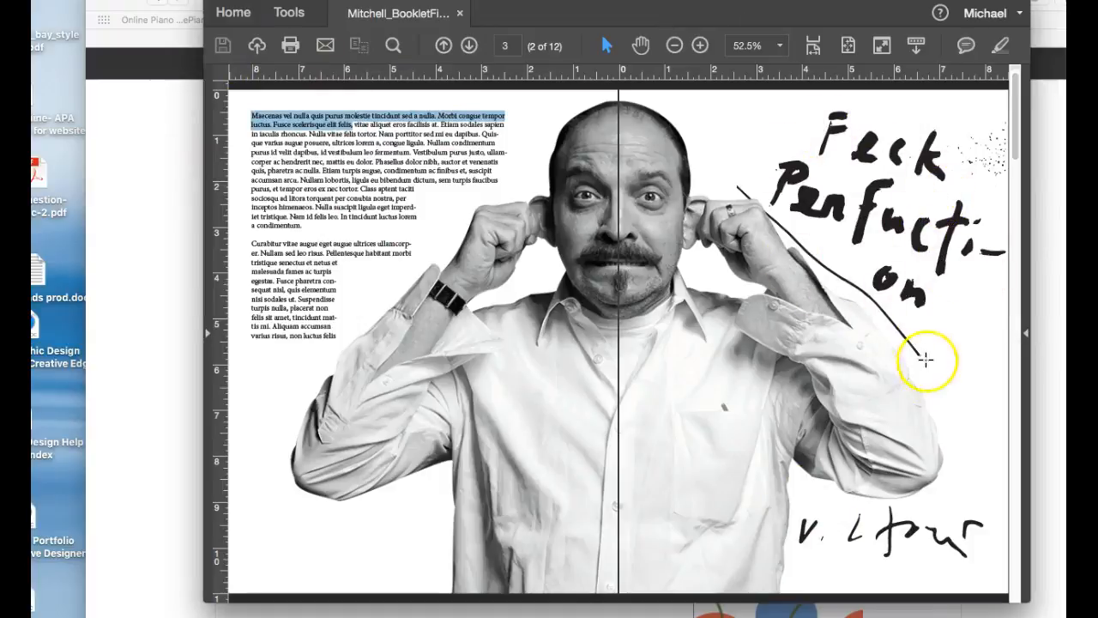
pyautogui.moveTo(889, 216)
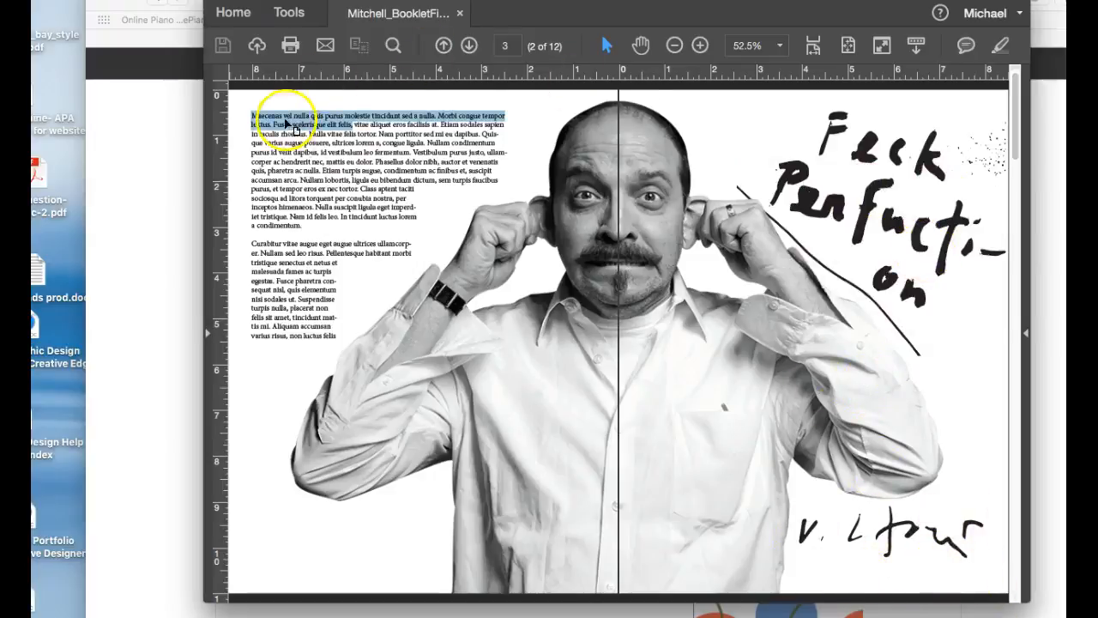
pyautogui.moveTo(779, 385)
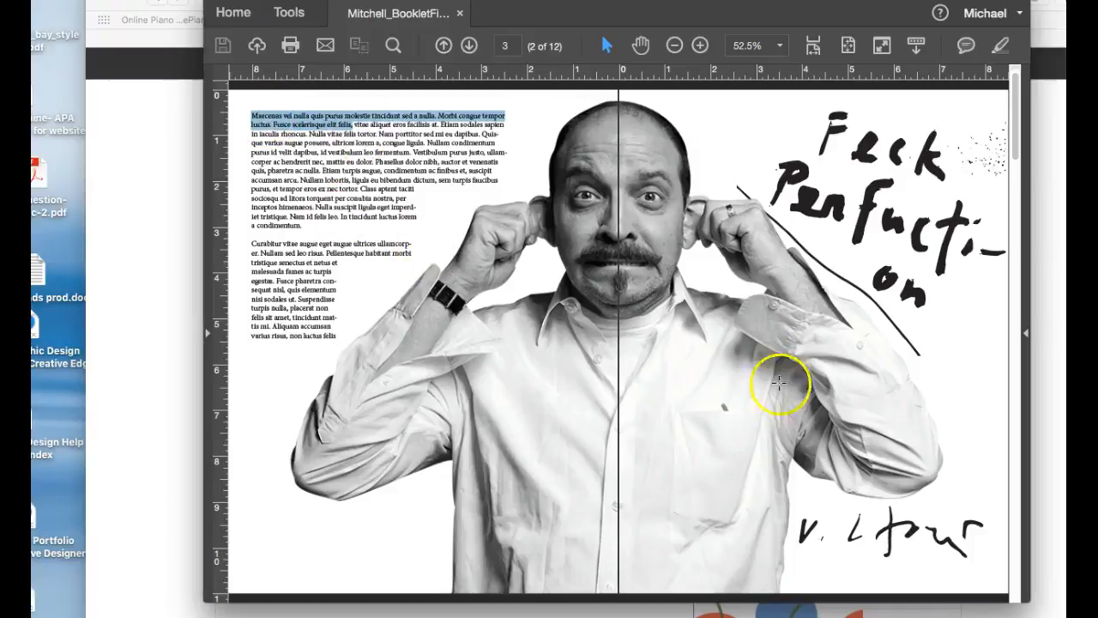
pyautogui.moveTo(731, 299)
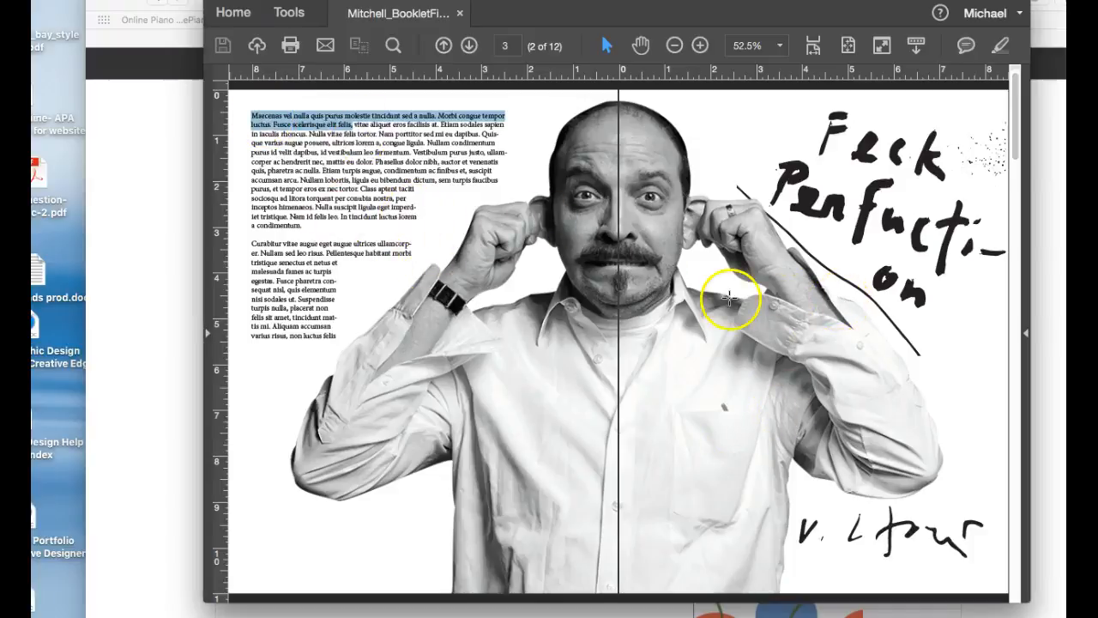
pyautogui.moveTo(764, 305)
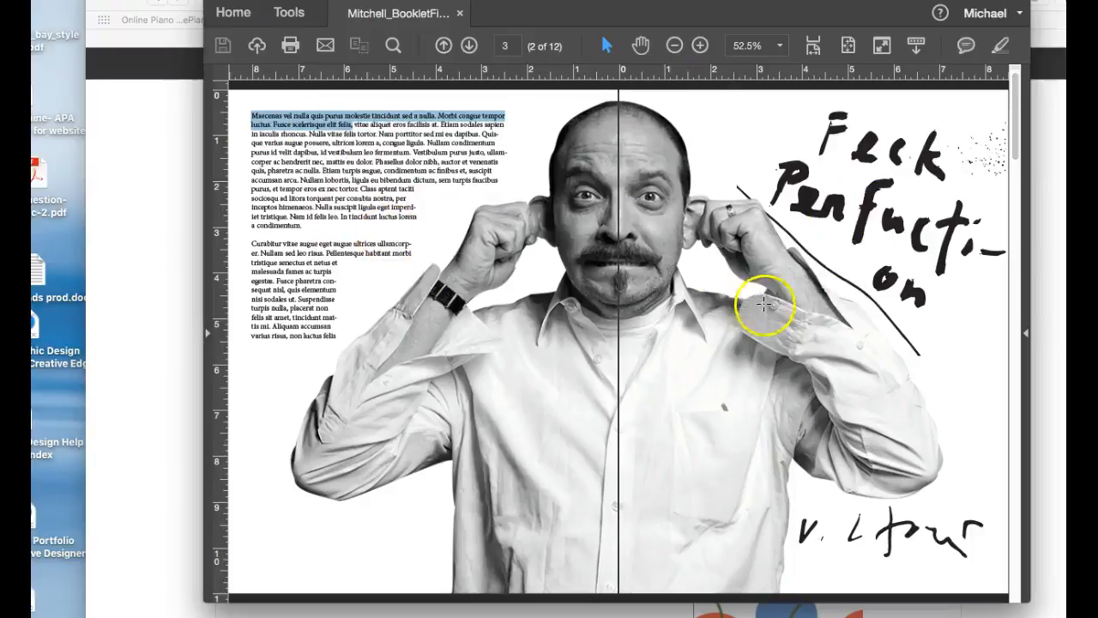
pyautogui.moveTo(505, 170)
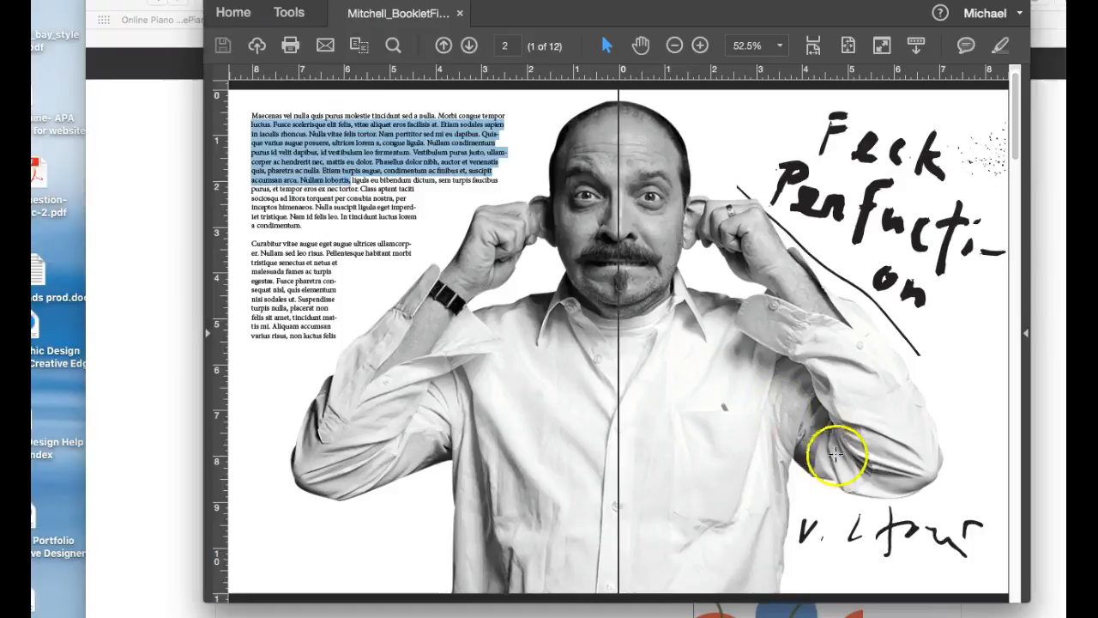
pyautogui.moveTo(555, 295)
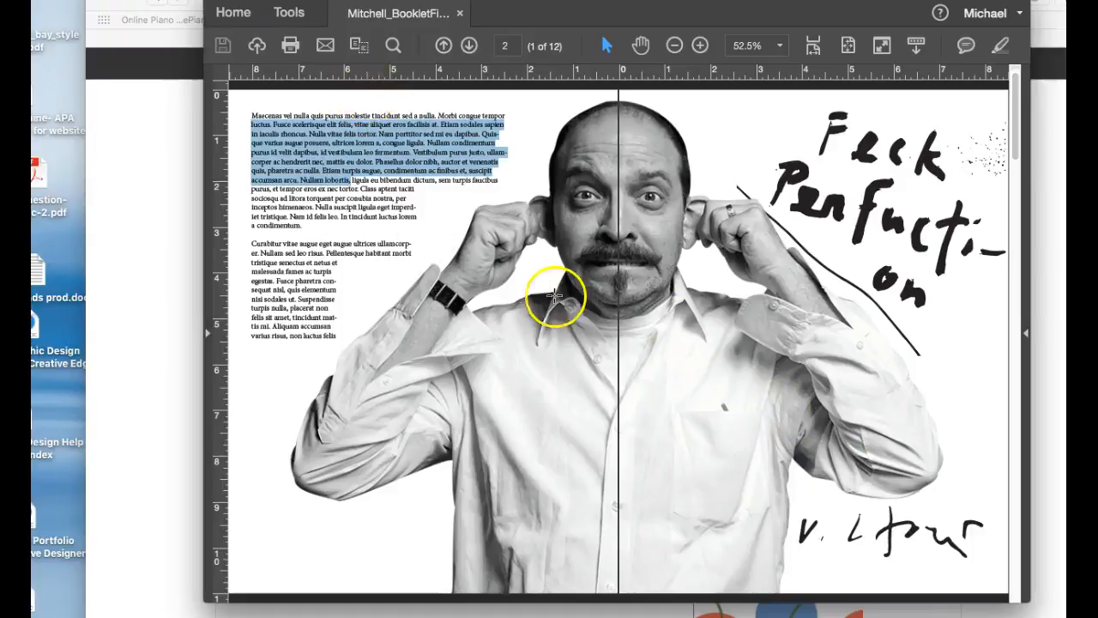
pyautogui.moveTo(909, 175)
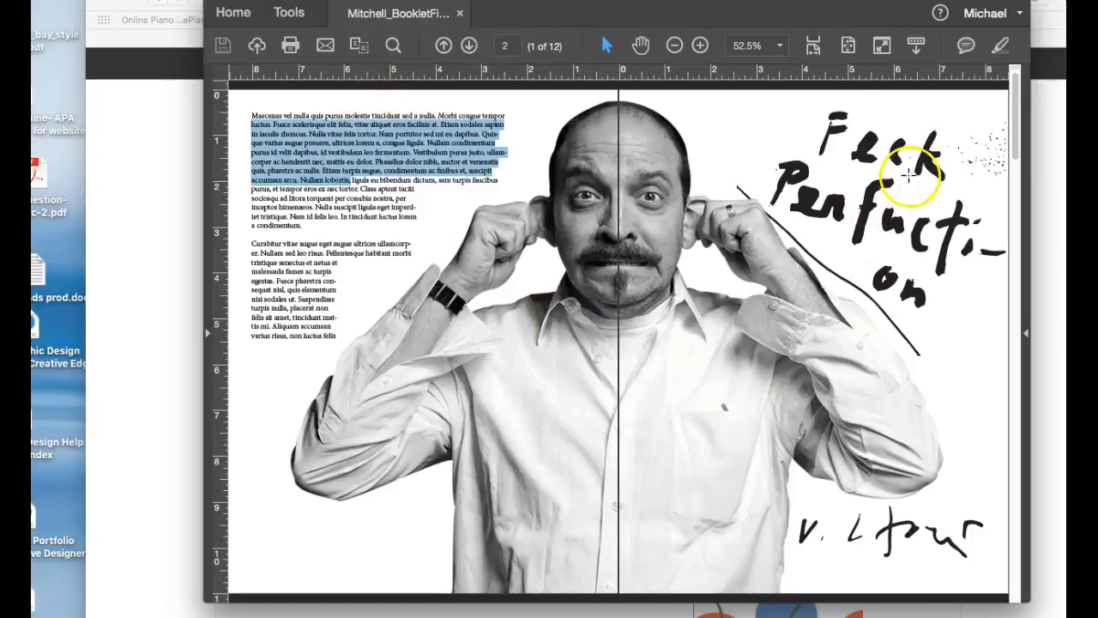
pyautogui.moveTo(460, 161)
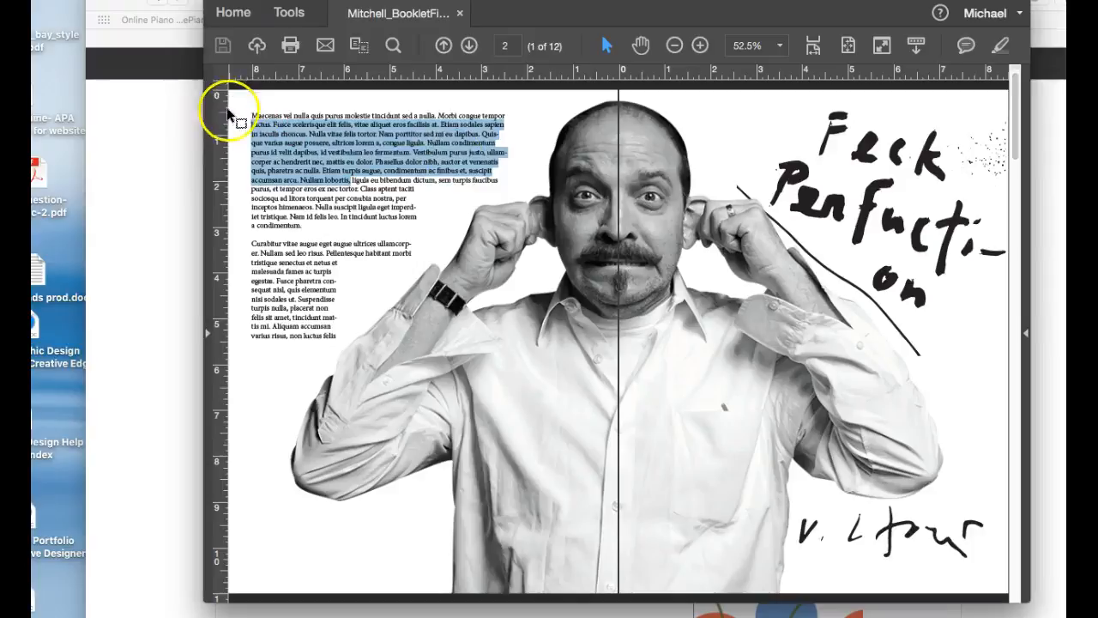
# Step: Select the photo on the right-hand page of the portrait spread
pyautogui.click(789, 175)
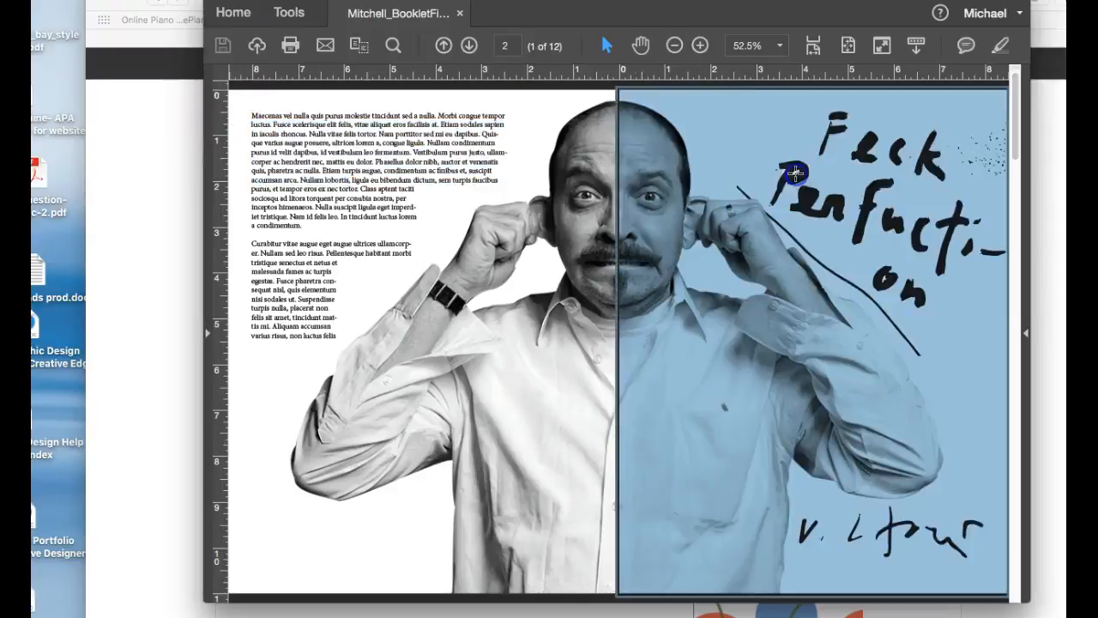
pyautogui.moveTo(220, 120)
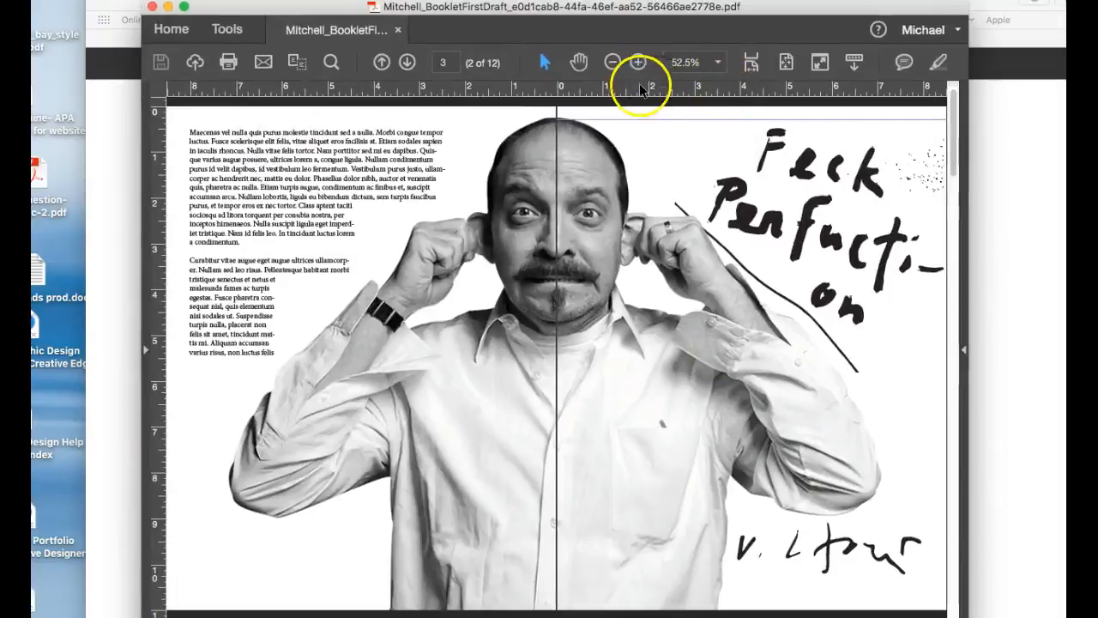
pyautogui.click(407, 62)
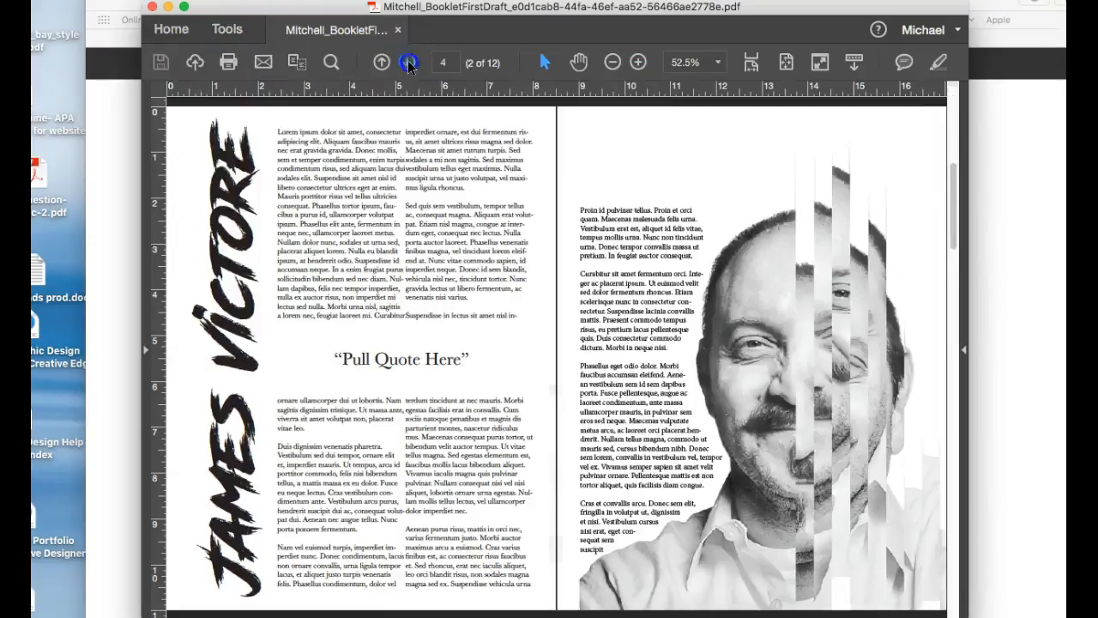
pyautogui.click(406, 61)
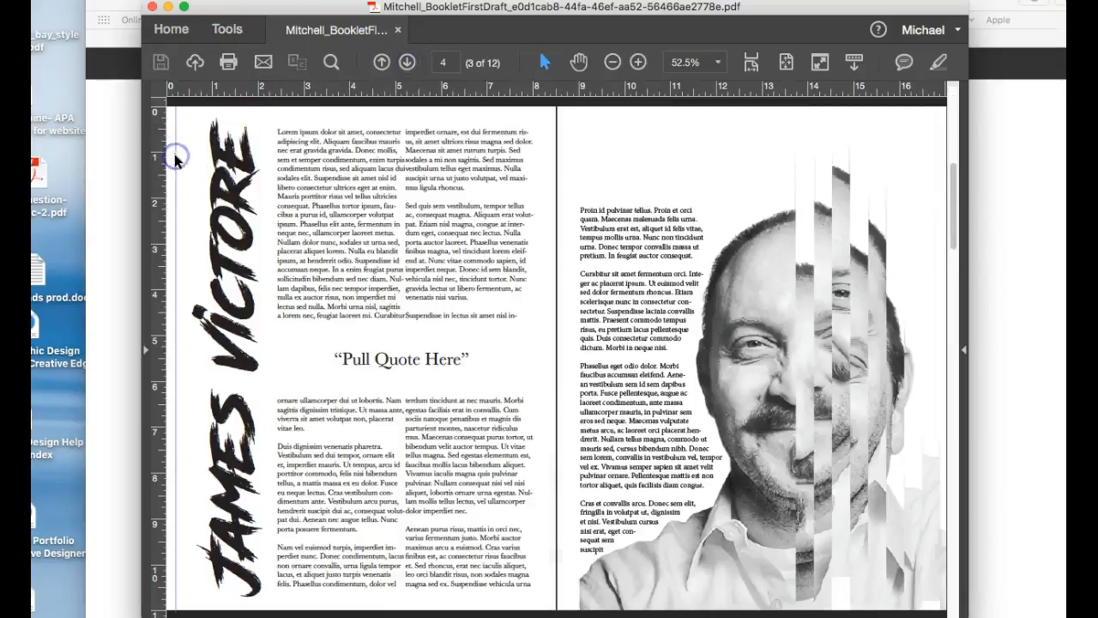
pyautogui.click(381, 62)
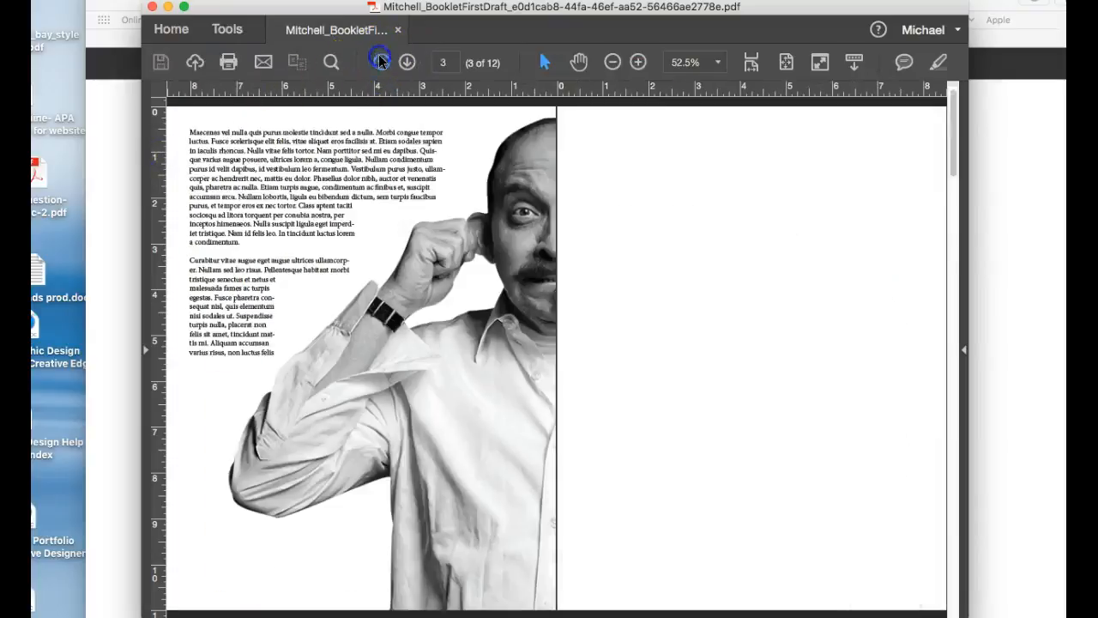
pyautogui.click(381, 62)
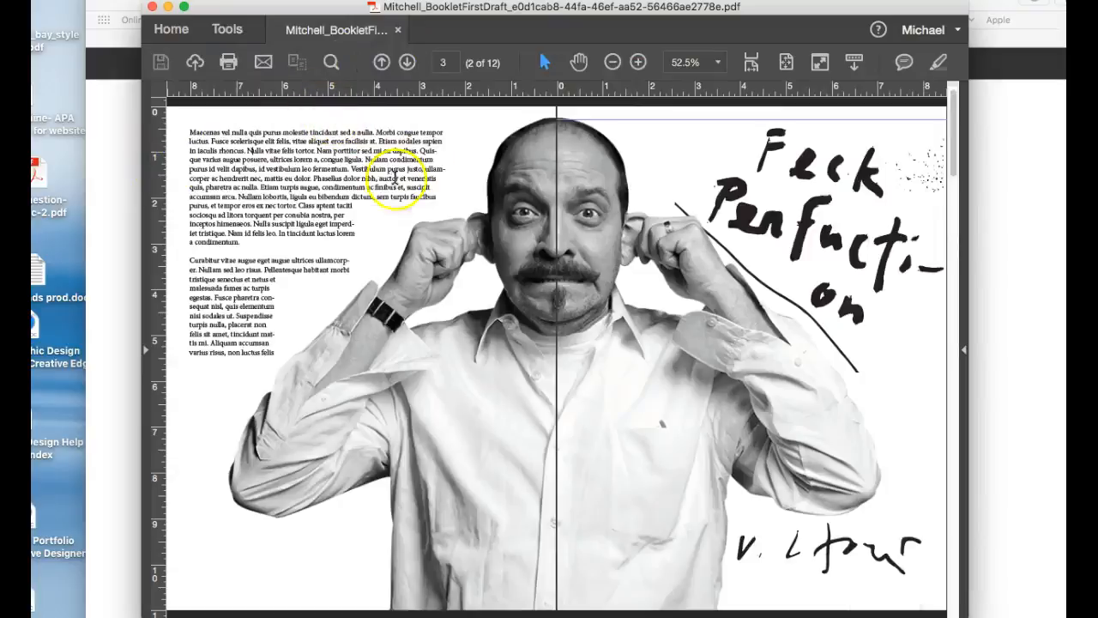
pyautogui.moveTo(793, 417)
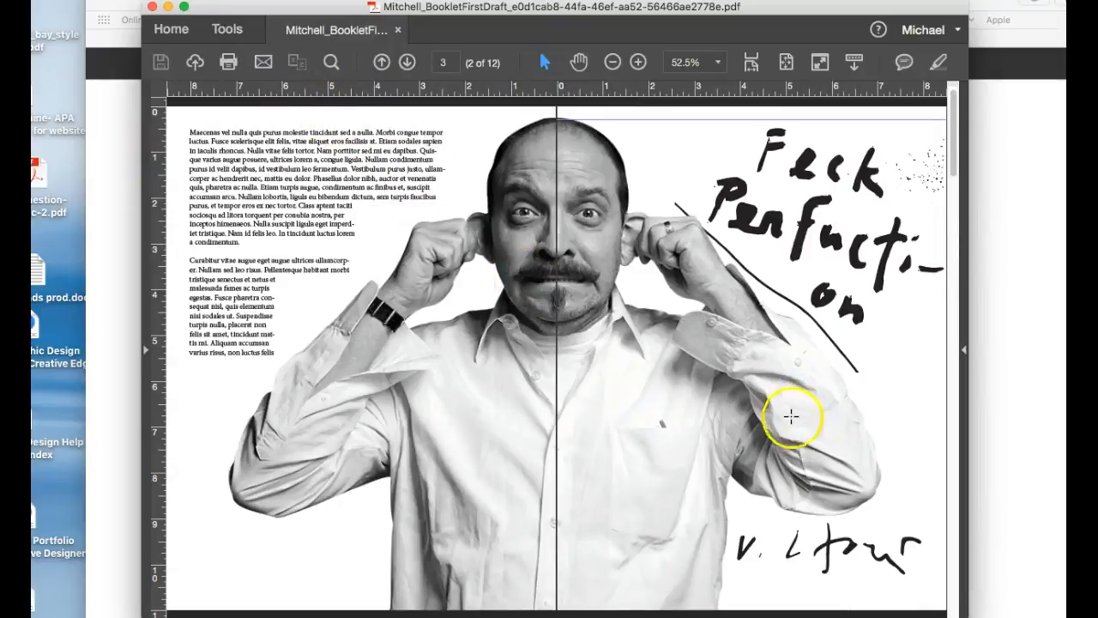
pyautogui.moveTo(463, 134)
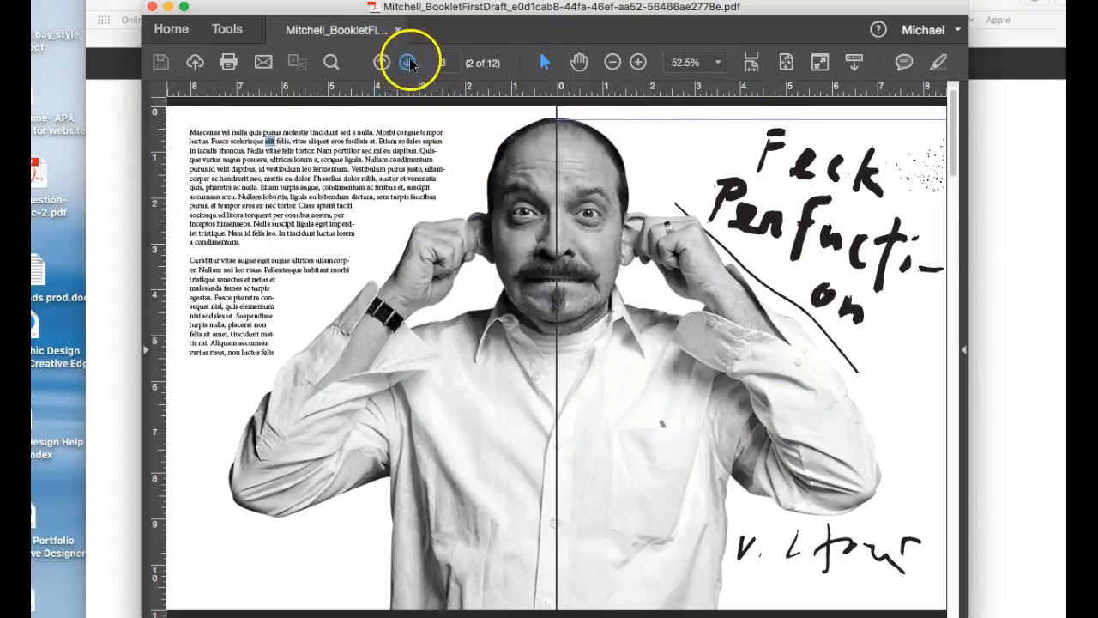
pyautogui.click(409, 62)
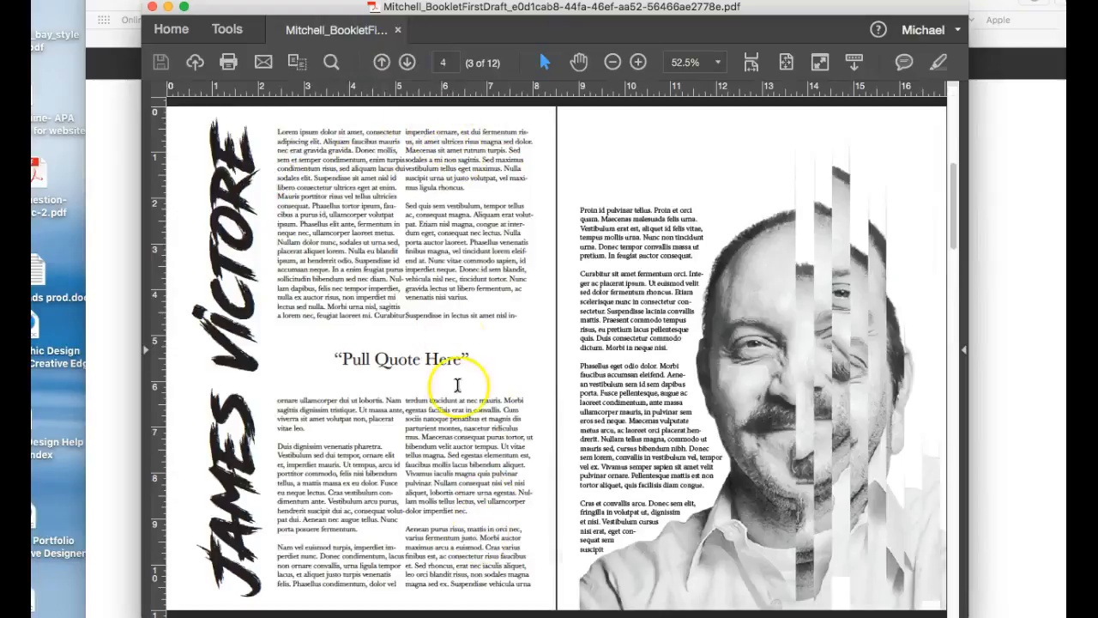
pyautogui.moveTo(202, 474)
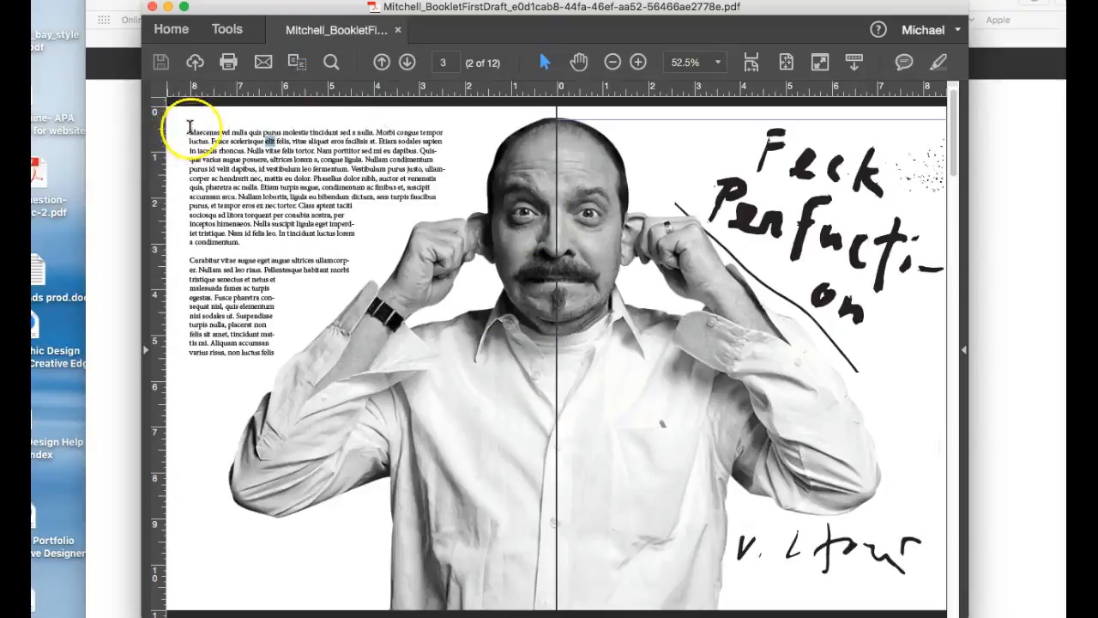
pyautogui.click(380, 62)
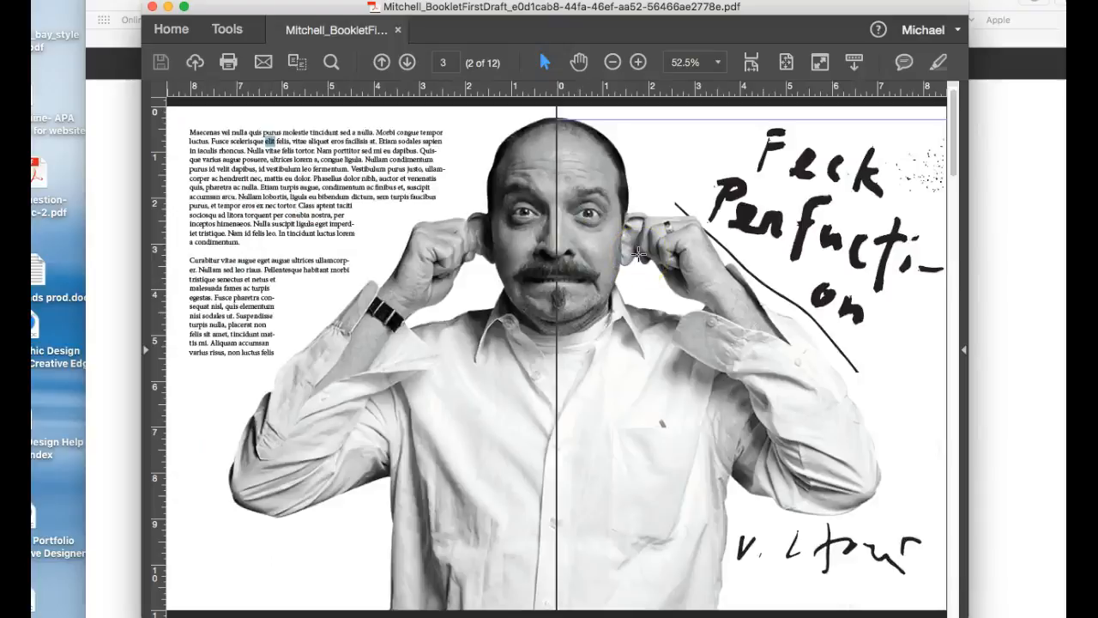
pyautogui.click(407, 62)
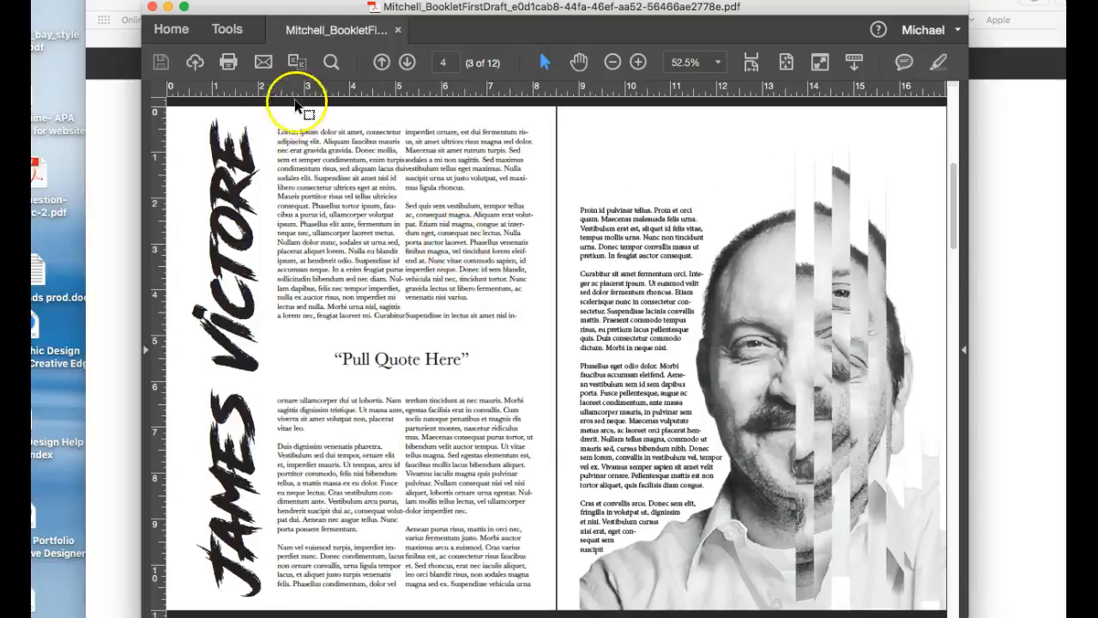
pyautogui.moveTo(185, 175)
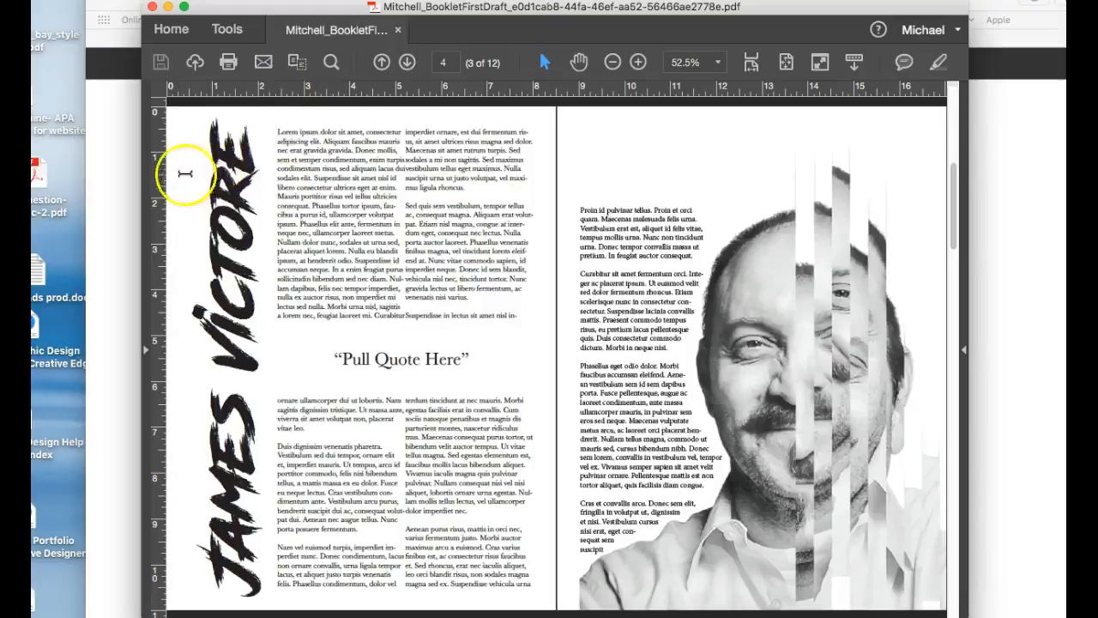
pyautogui.moveTo(570, 364)
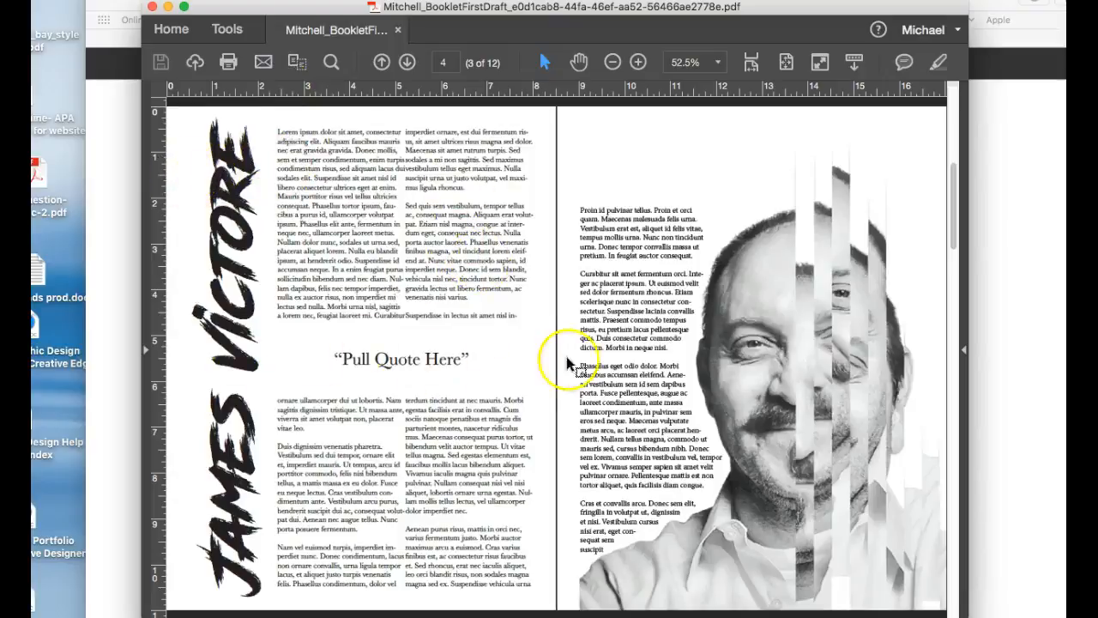
pyautogui.click(381, 62)
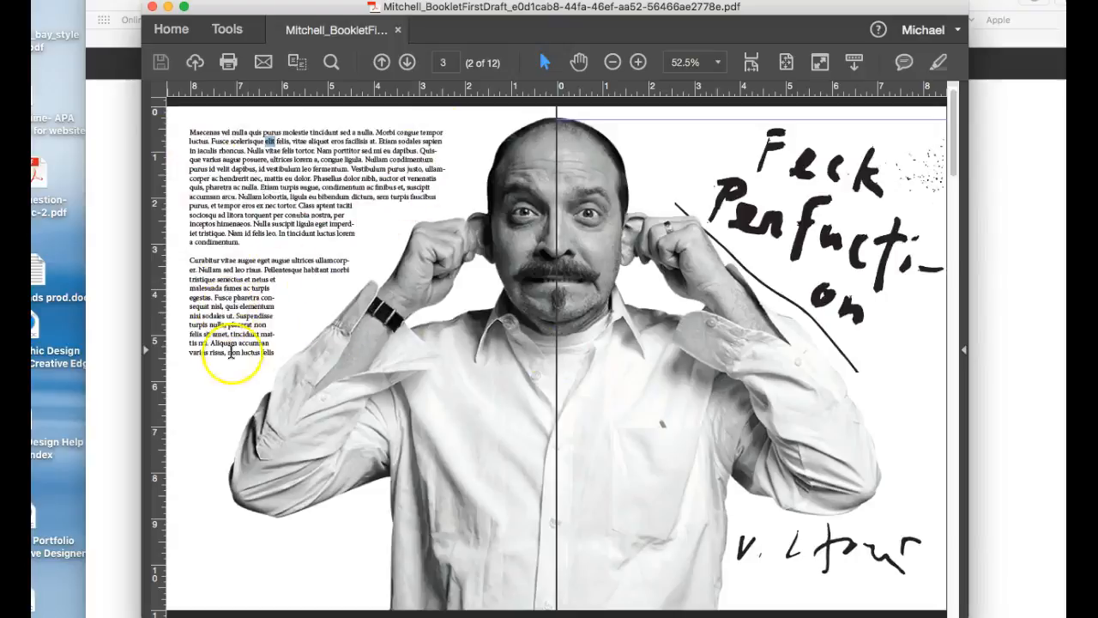
pyautogui.moveTo(420, 202)
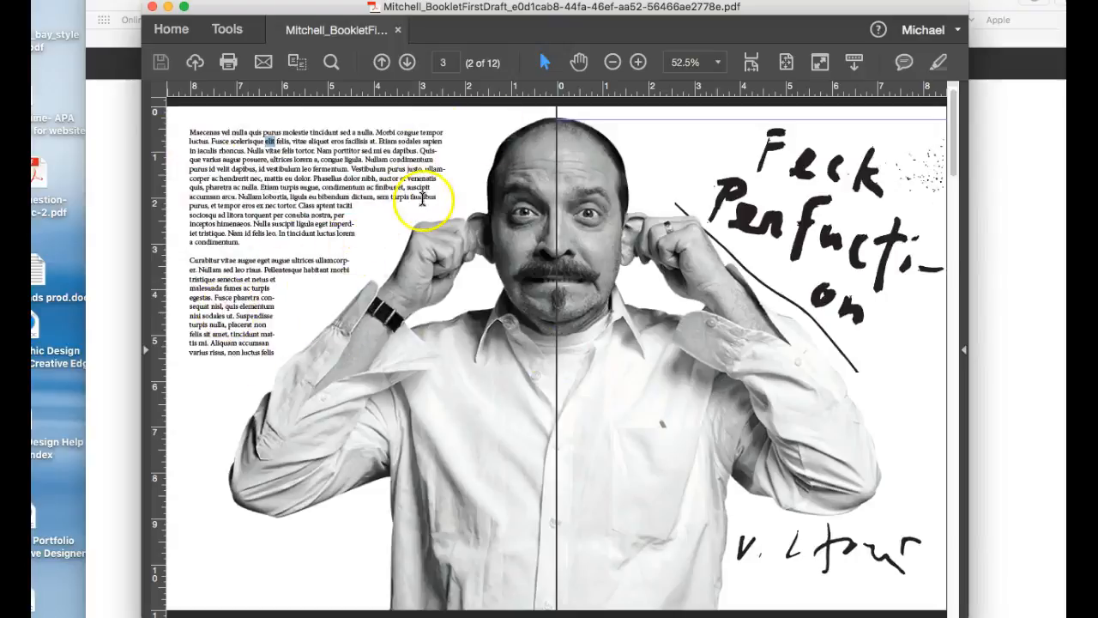
pyautogui.click(407, 62)
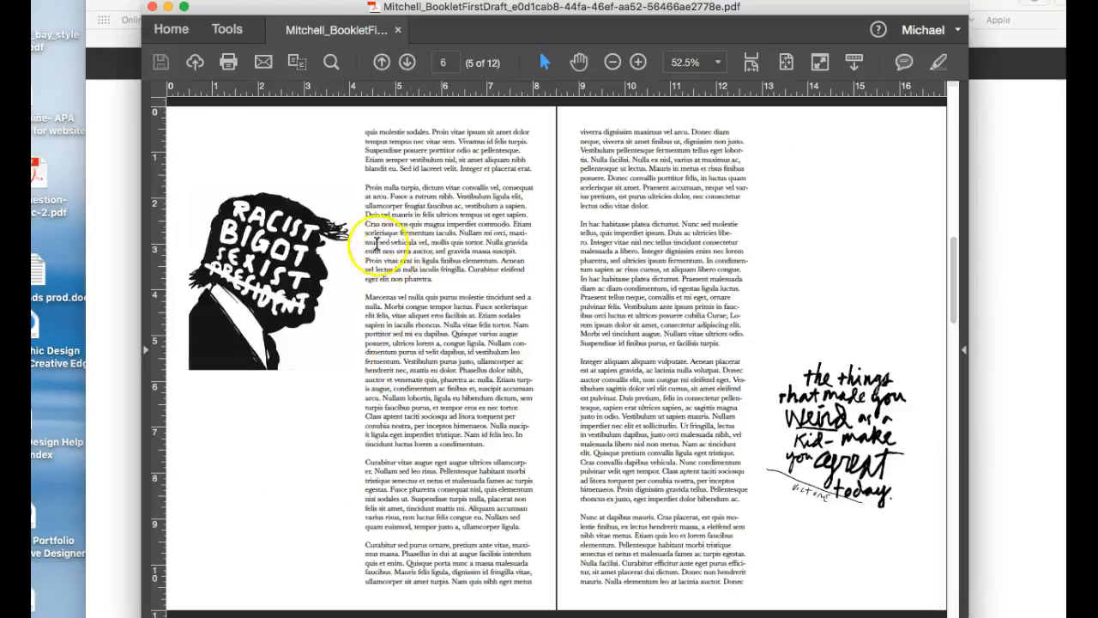
pyautogui.moveTo(375, 138)
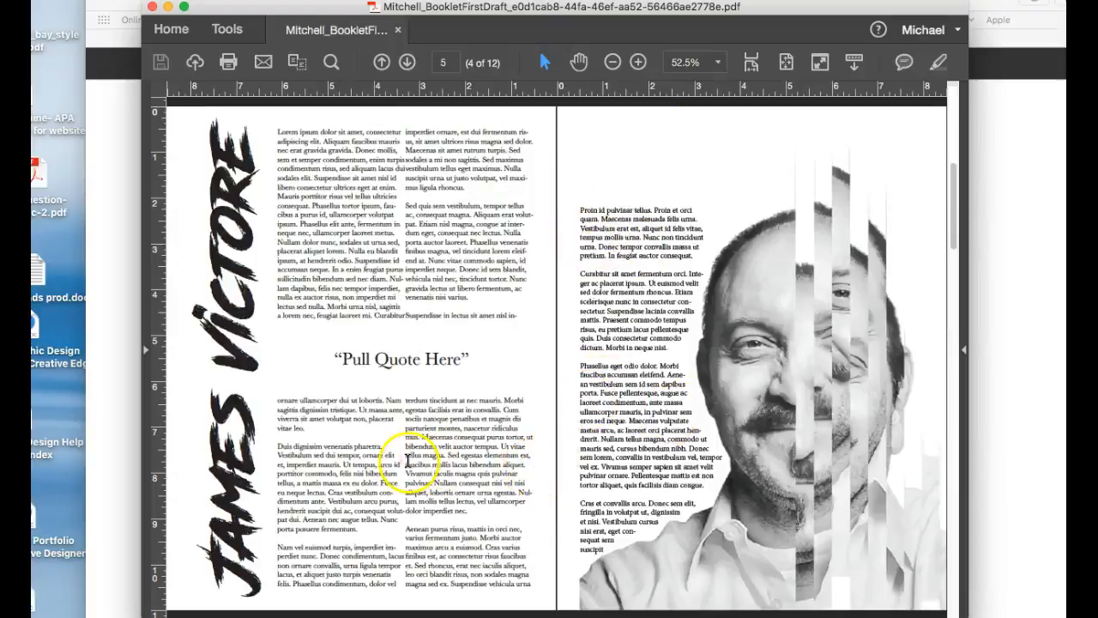
# Step: Jump between pages 3 and 6, landing on the RACIST BIGOT silhouette spread
pyautogui.click(407, 62)
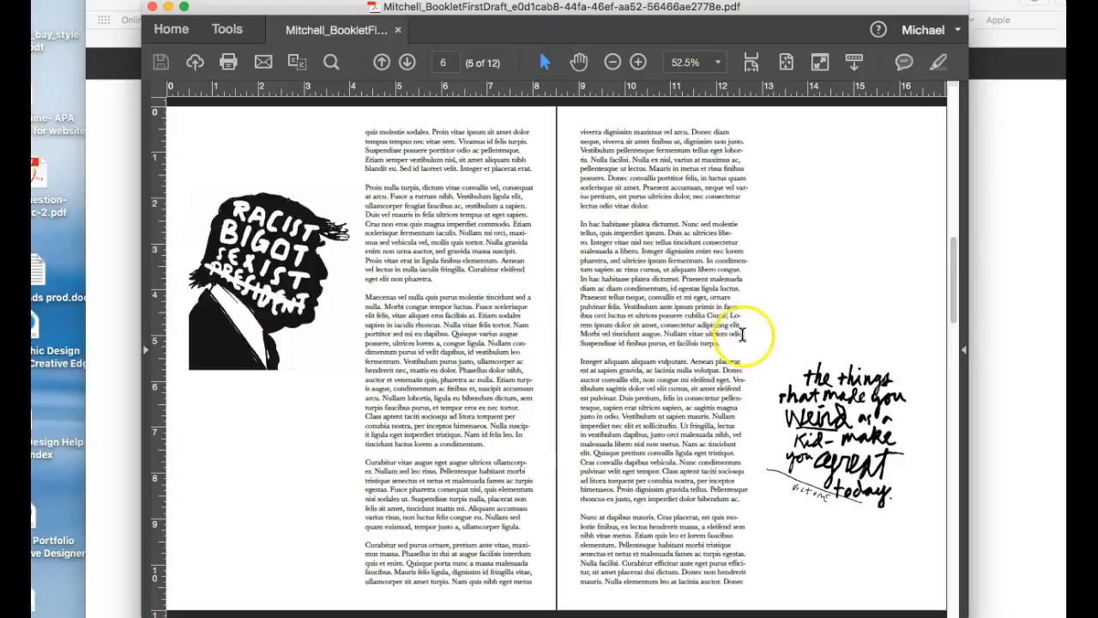
pyautogui.moveTo(839, 326)
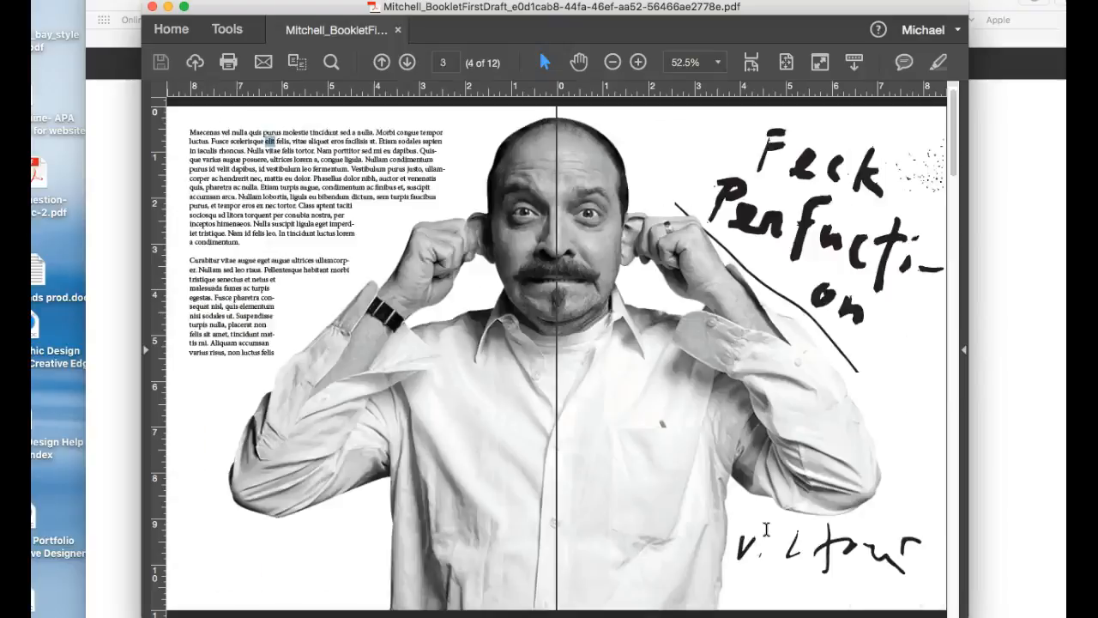
pyautogui.click(407, 62)
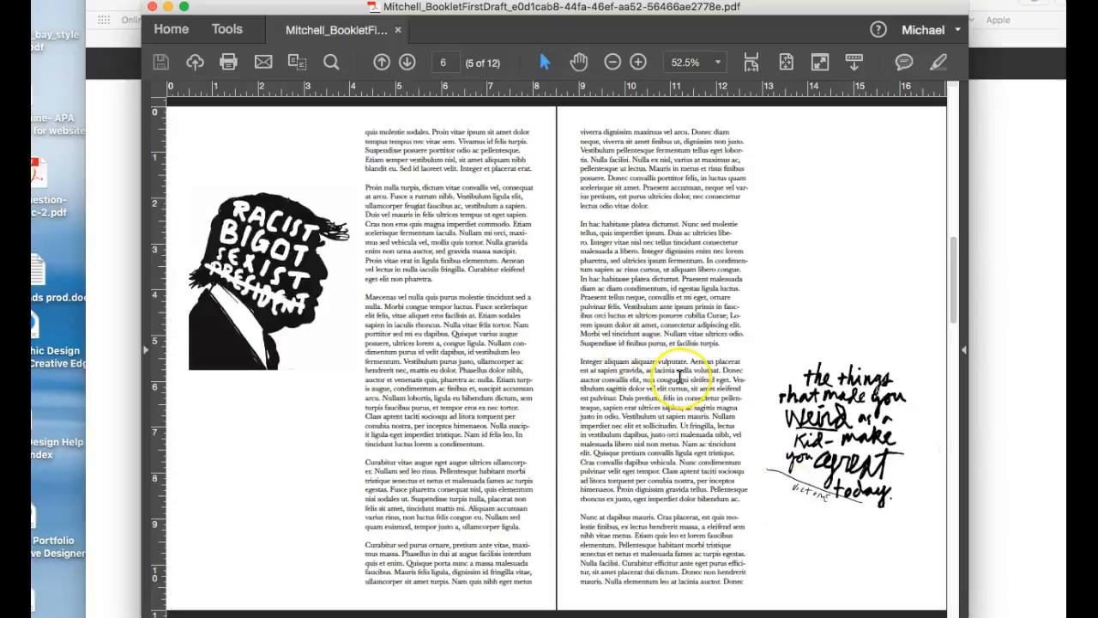
pyautogui.click(407, 62)
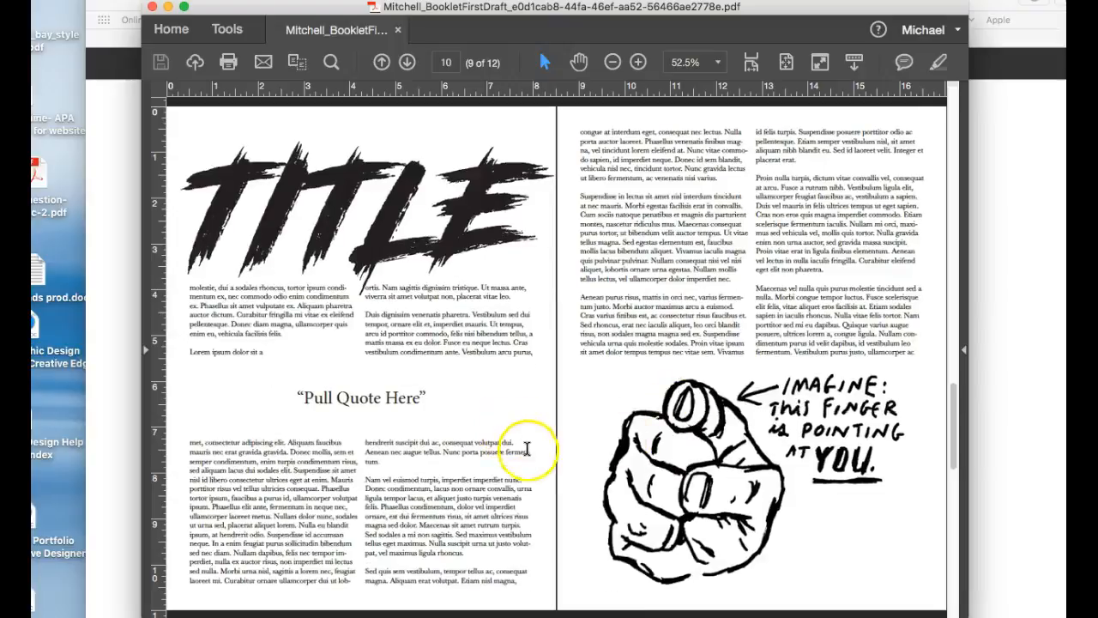
pyautogui.moveTo(386, 403)
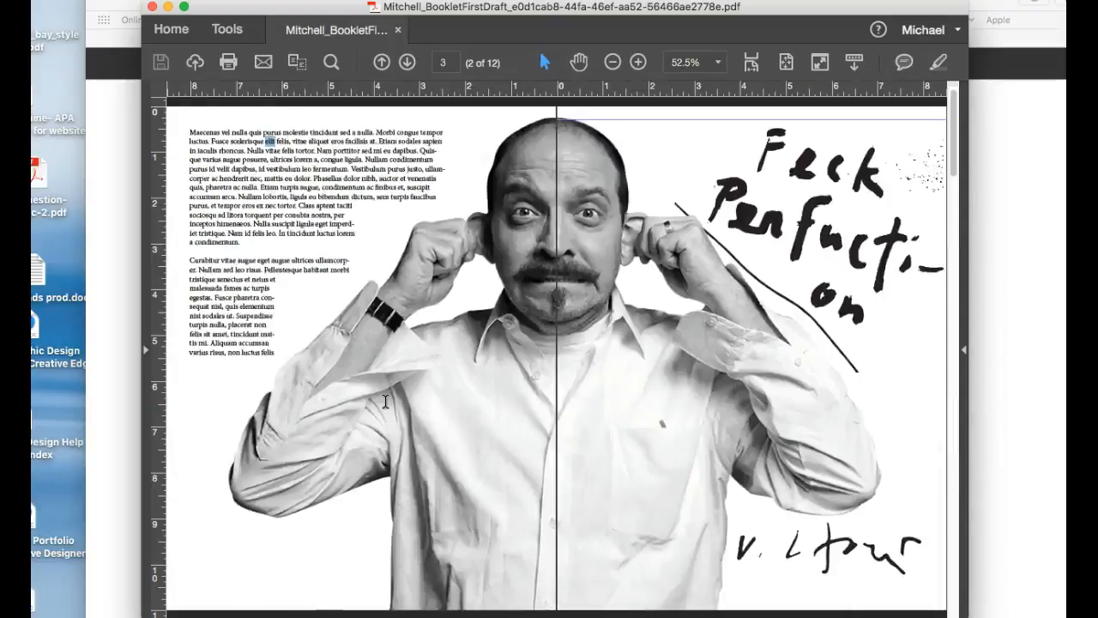
# Step: Move down past the TITLE and FREEDOM spreads to the hand-lettered page 12 spread
pyautogui.click(407, 62)
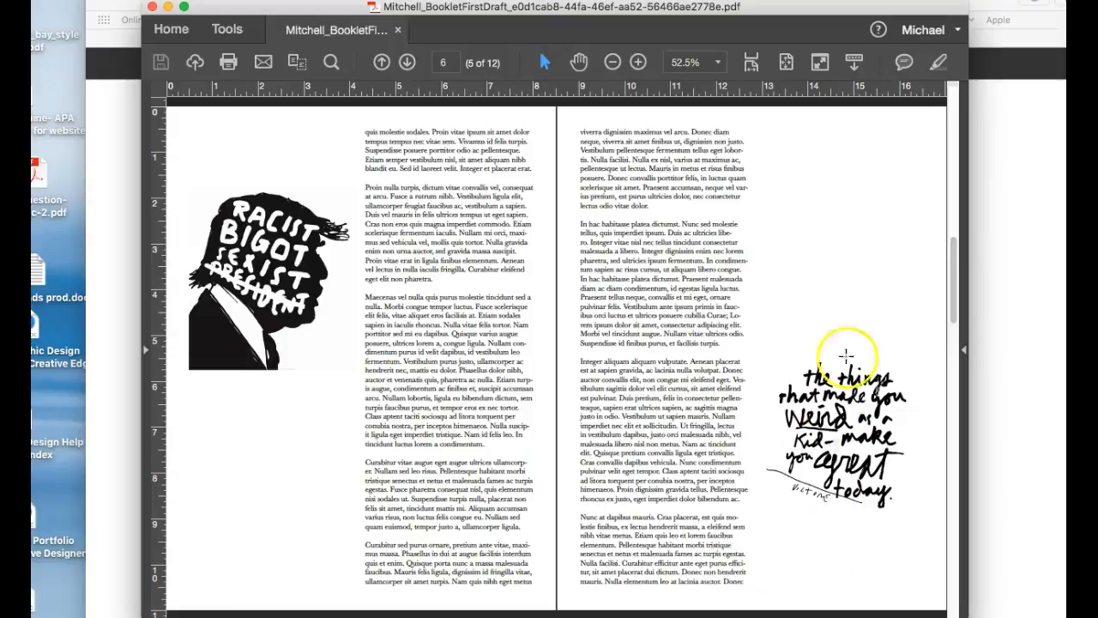
pyautogui.moveTo(839, 411)
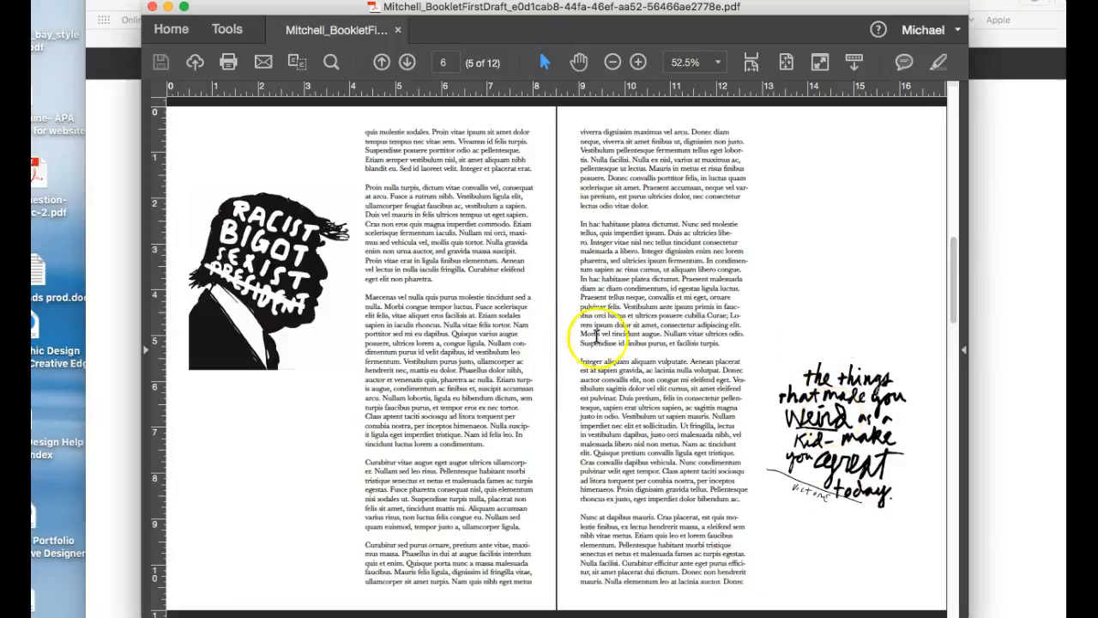
pyautogui.moveTo(556, 329)
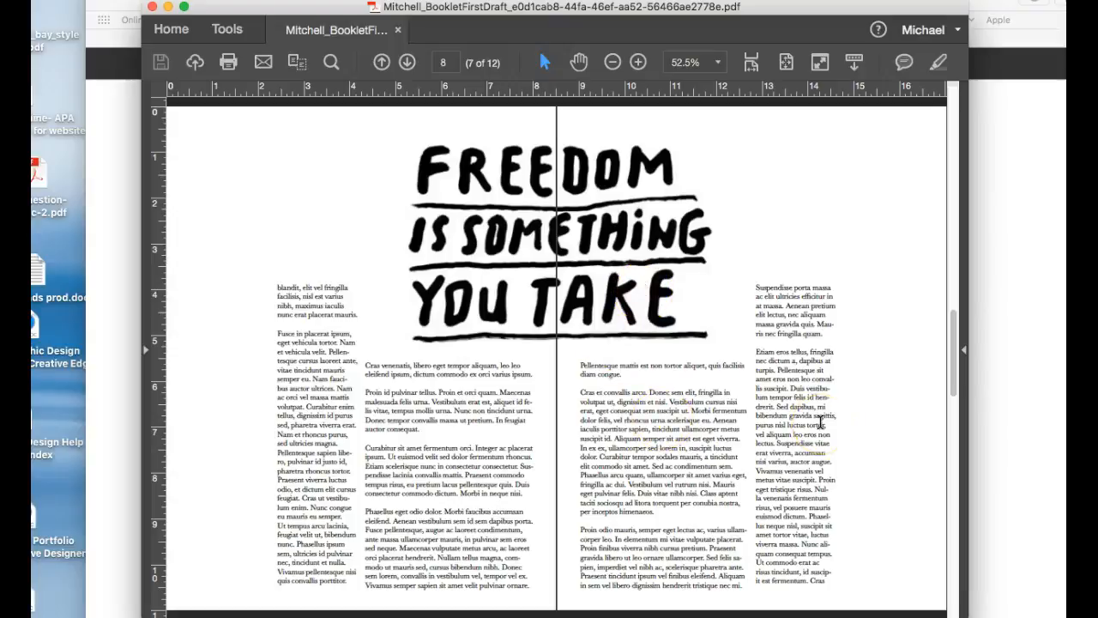
pyautogui.scroll(-3)
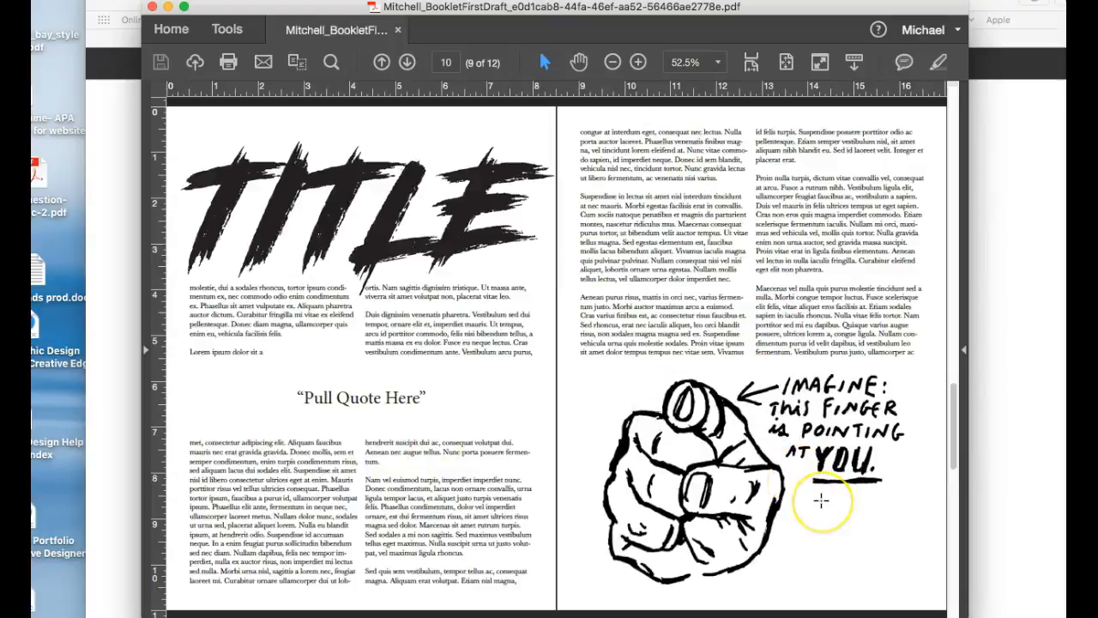
pyautogui.scroll(-3)
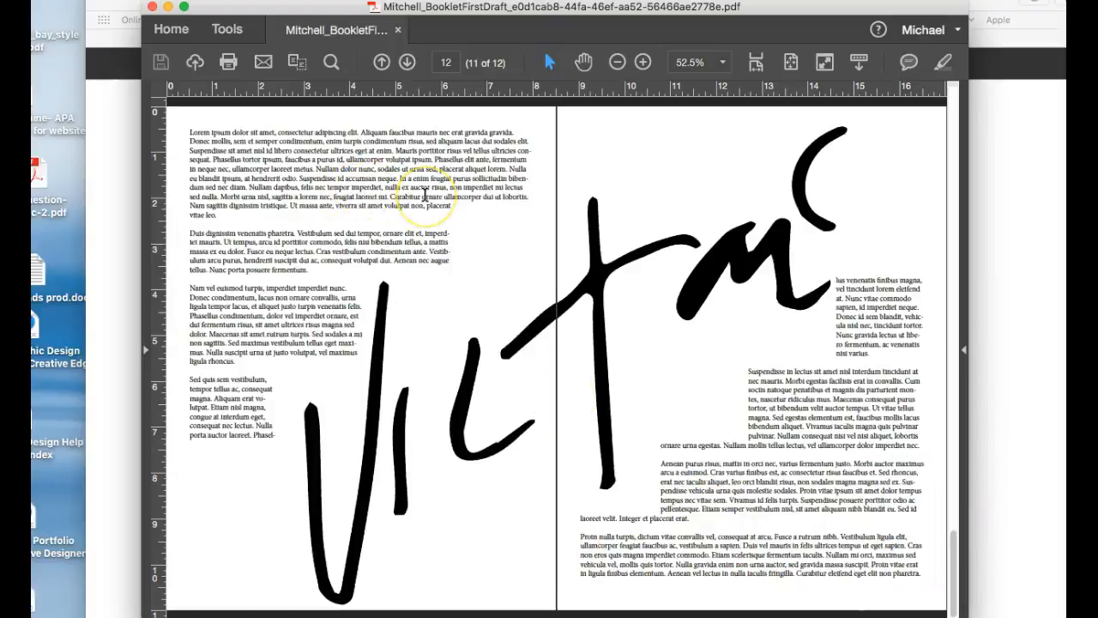
pyautogui.moveTo(741, 241)
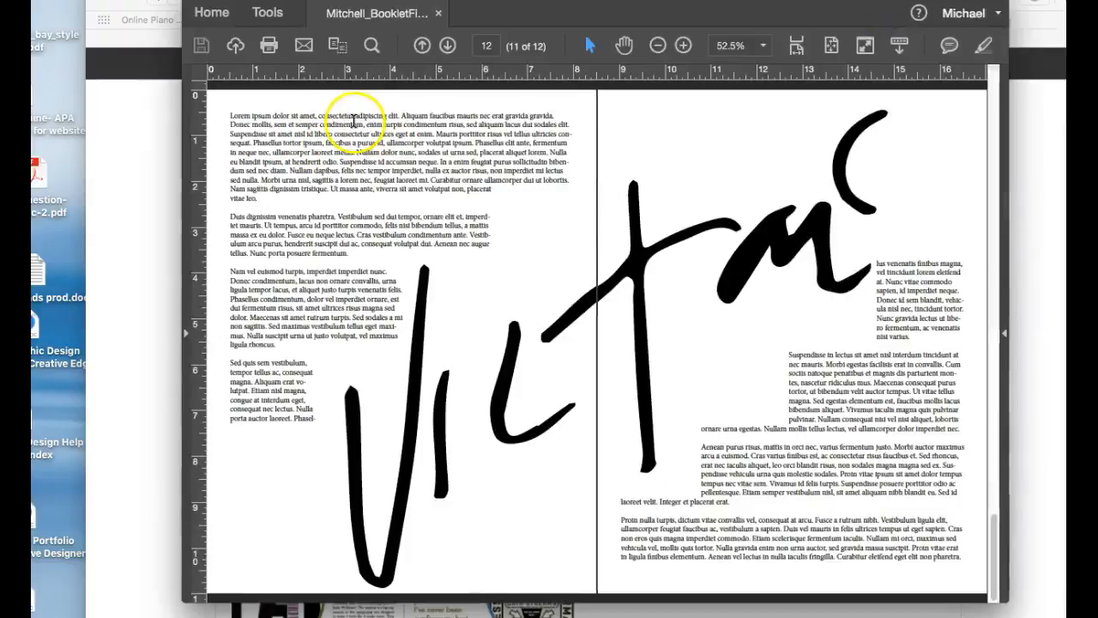
pyautogui.moveTo(552, 113)
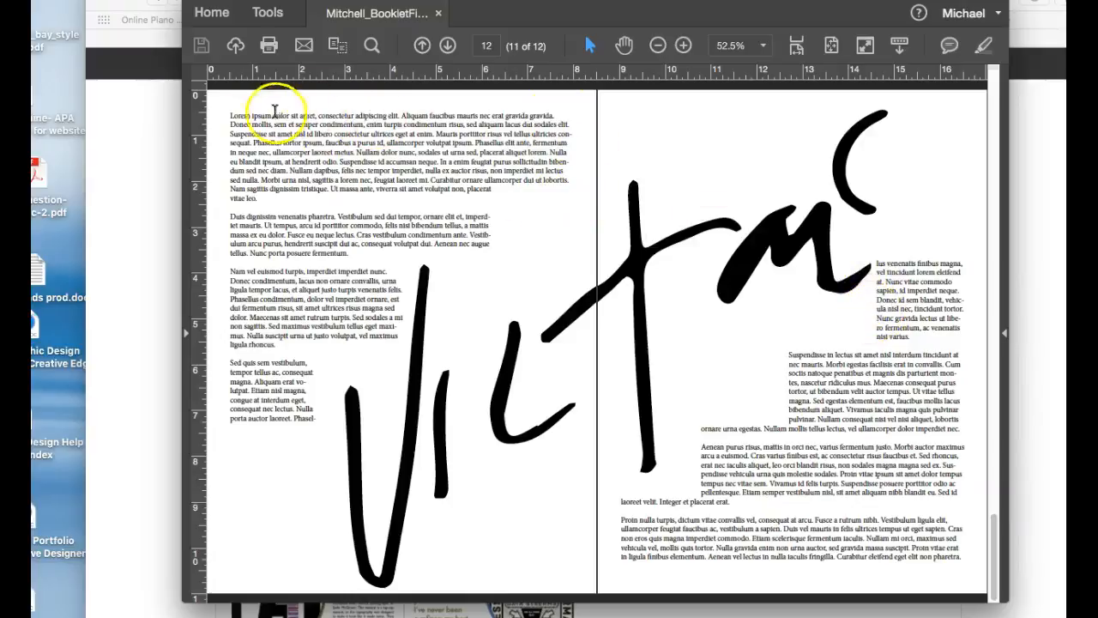
pyautogui.moveTo(575, 137)
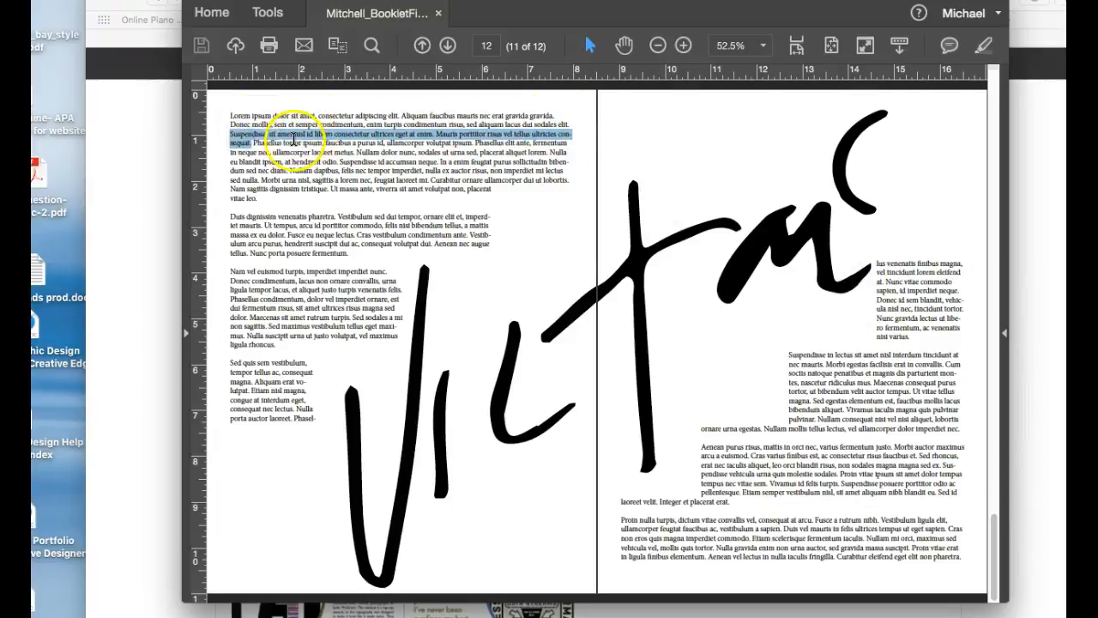
pyautogui.moveTo(569, 146)
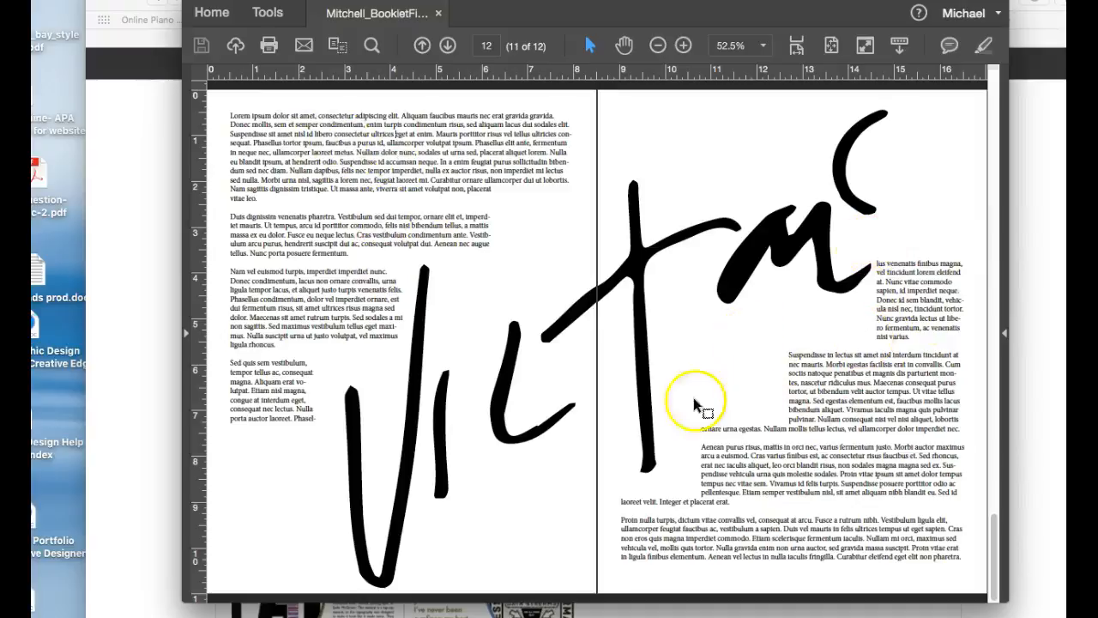
pyautogui.moveTo(604, 288)
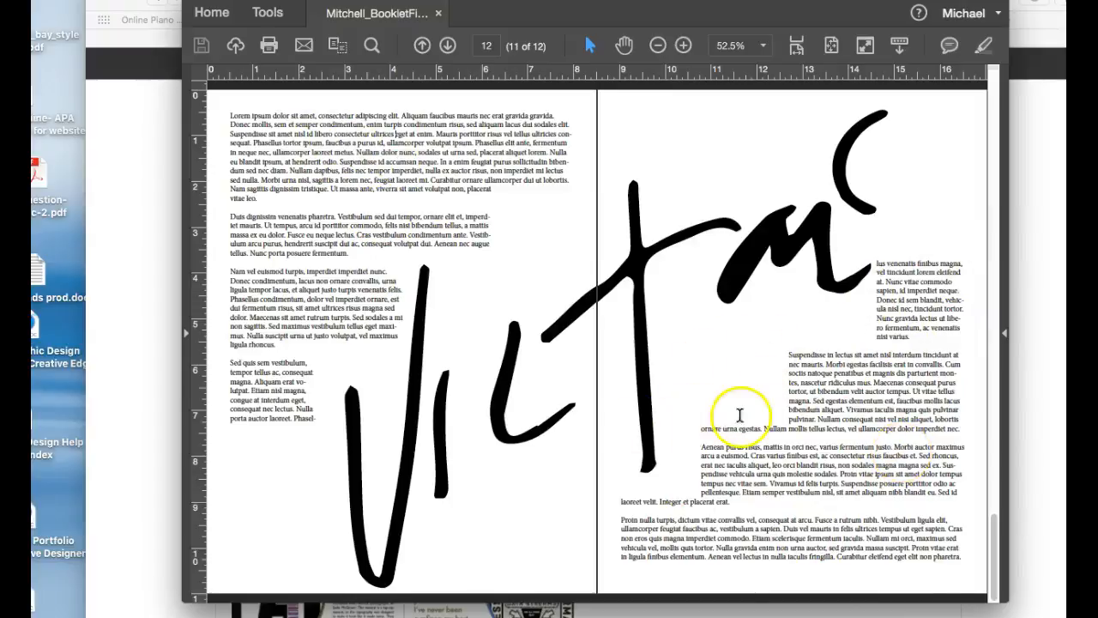
# Step: Step back through previous spreads to the TITLE spread with the pointing-finger drawing
pyautogui.click(422, 44)
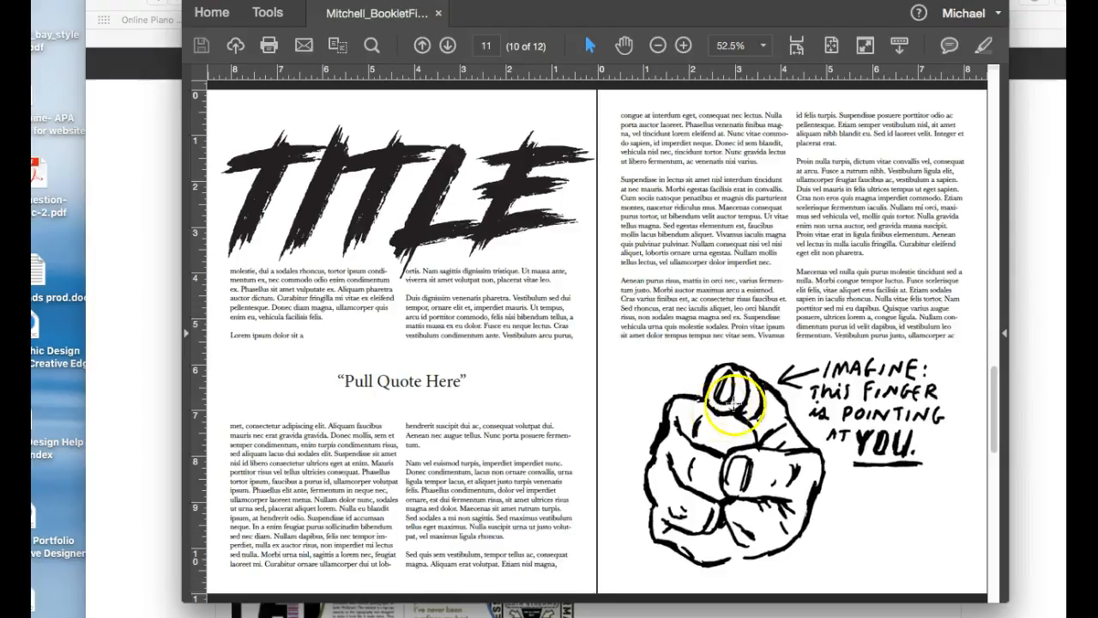
pyautogui.click(422, 45)
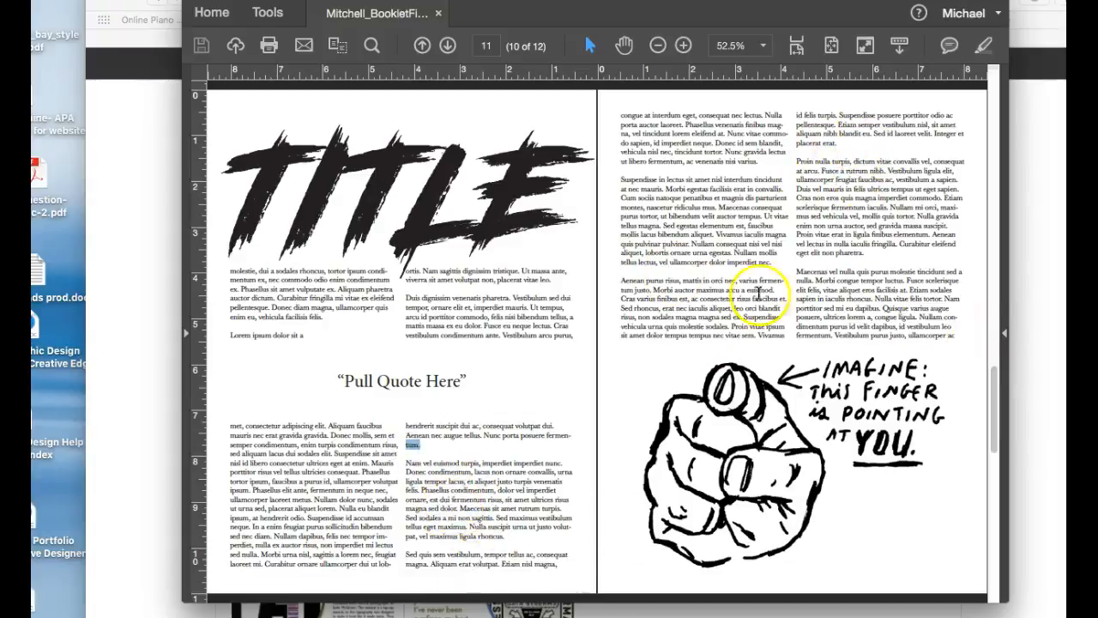
pyautogui.click(423, 44)
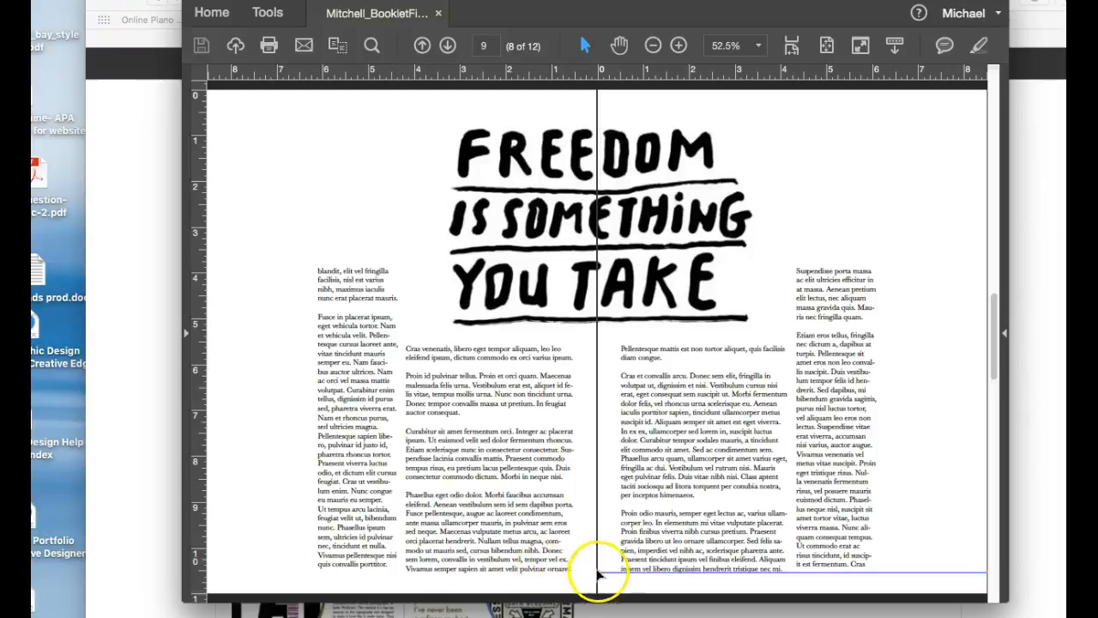
pyautogui.moveTo(251, 219)
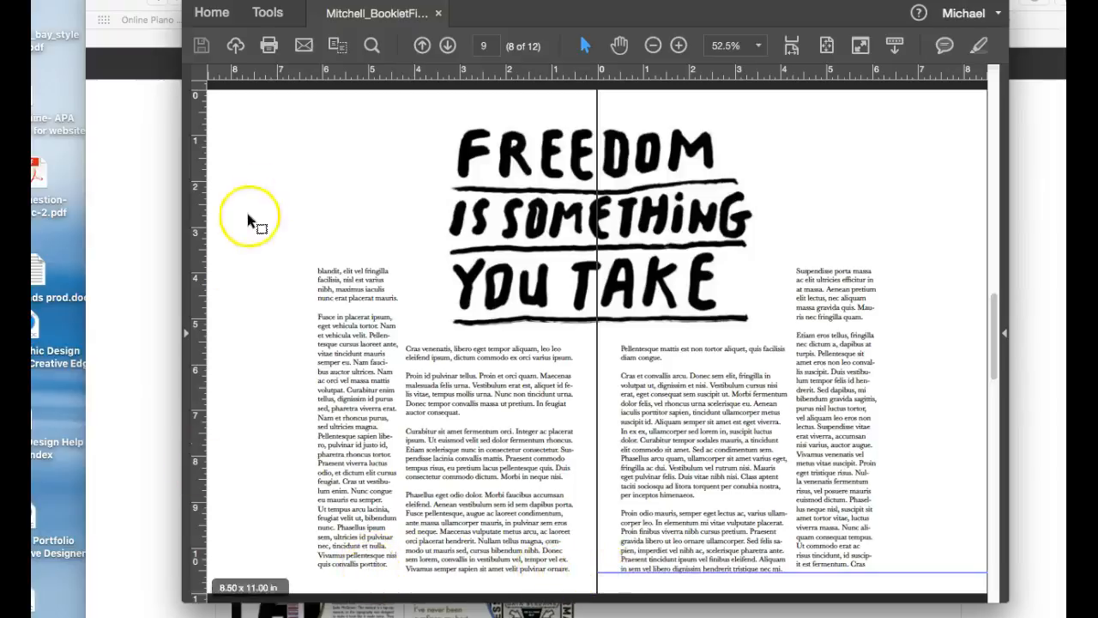
pyautogui.moveTo(484, 340)
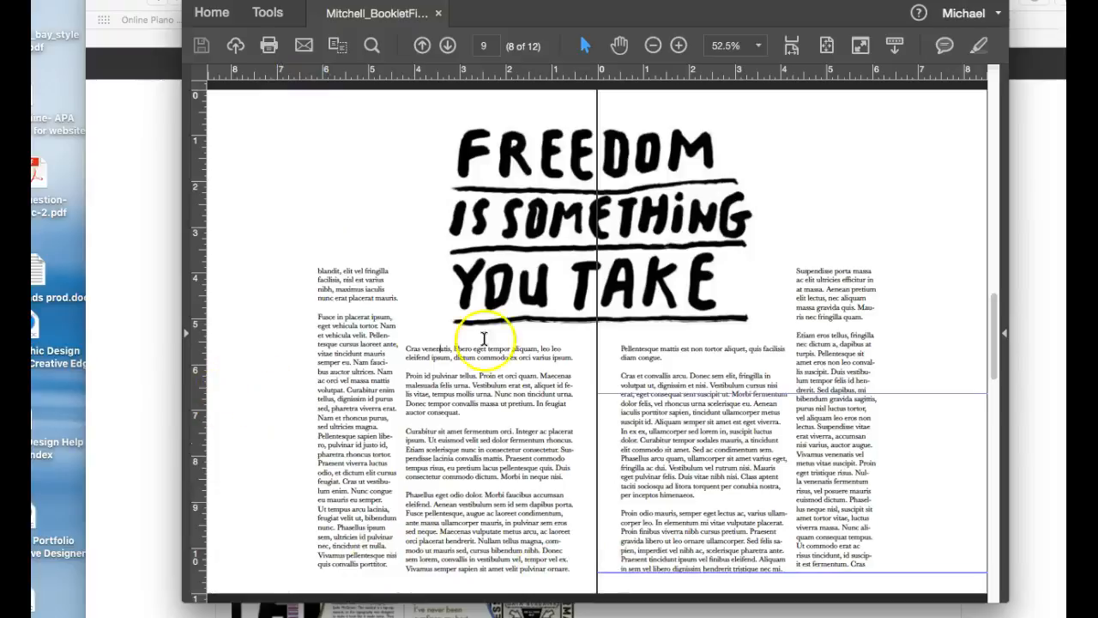
pyautogui.moveTo(618, 115)
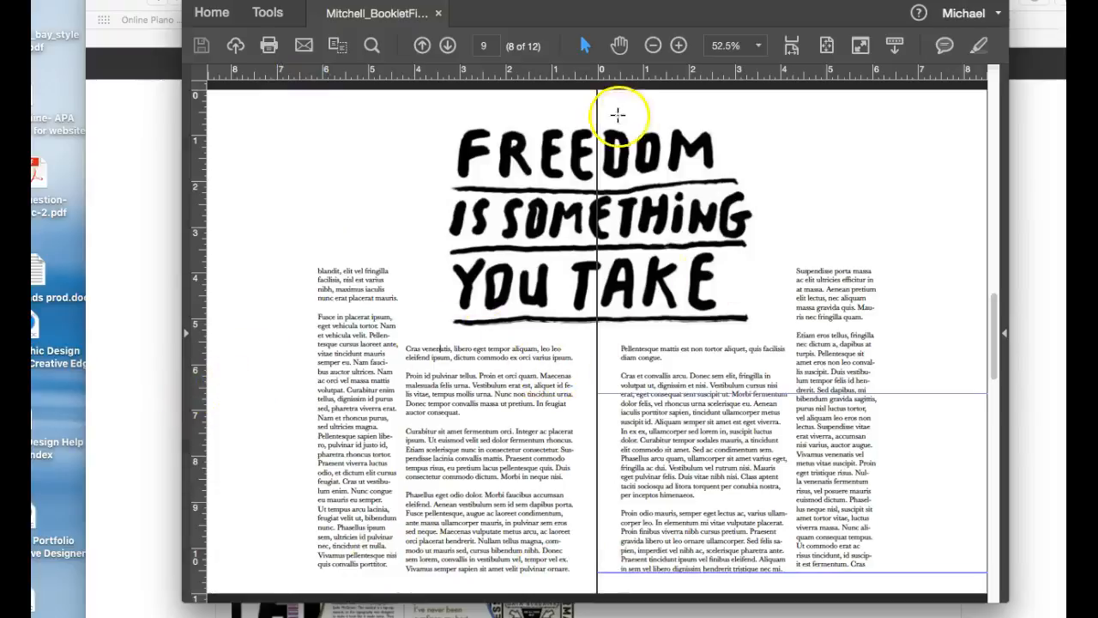